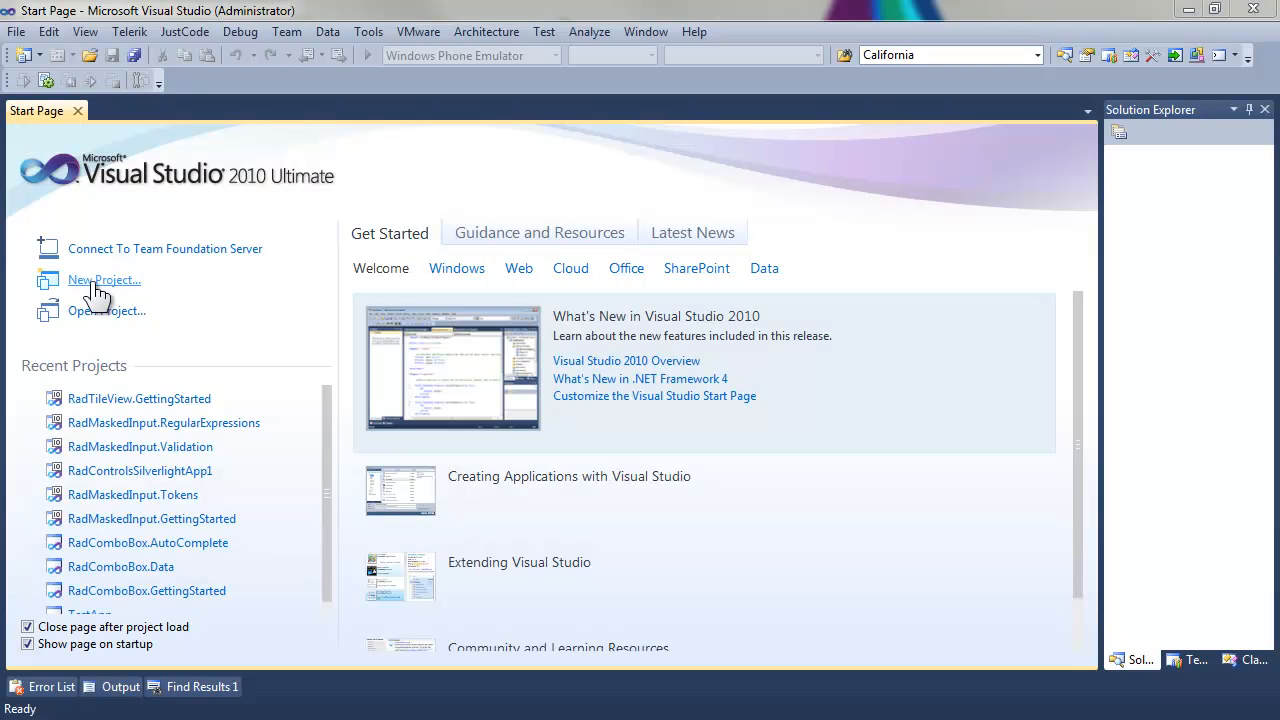
Step: Create C# RadControls Silverlight project RadTileView.RowsColumns with a web host and Telerik.Windows.Controls.Navigation
{"action": "left_click", "coordinate": [104, 280]}
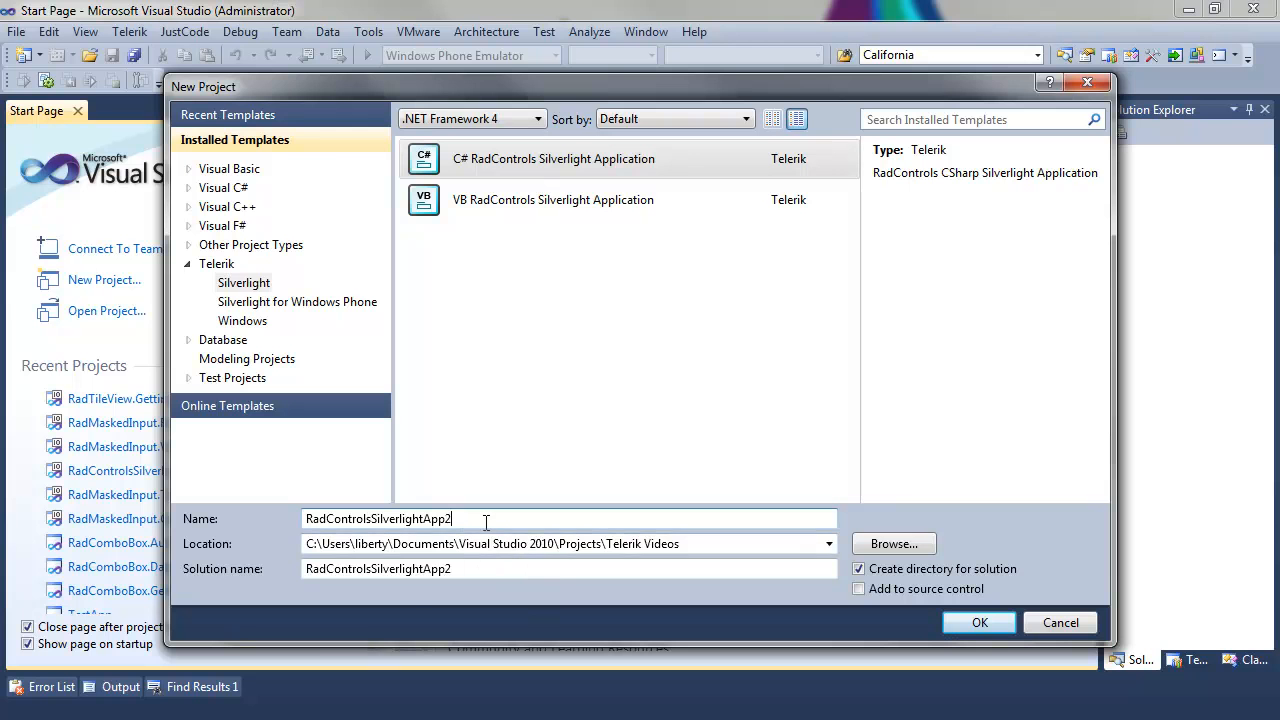
{"action": "type", "text": "RadTileView.RowsColumns"}
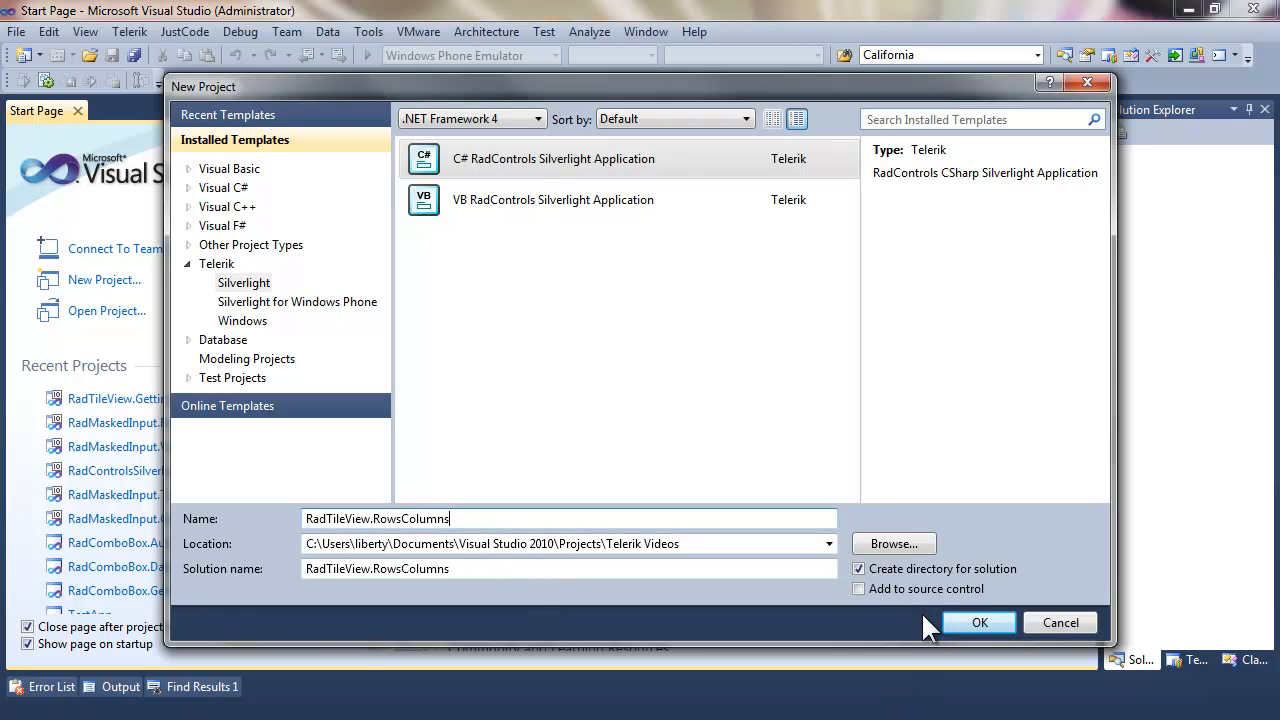
{"action": "left_click", "coordinate": [980, 622]}
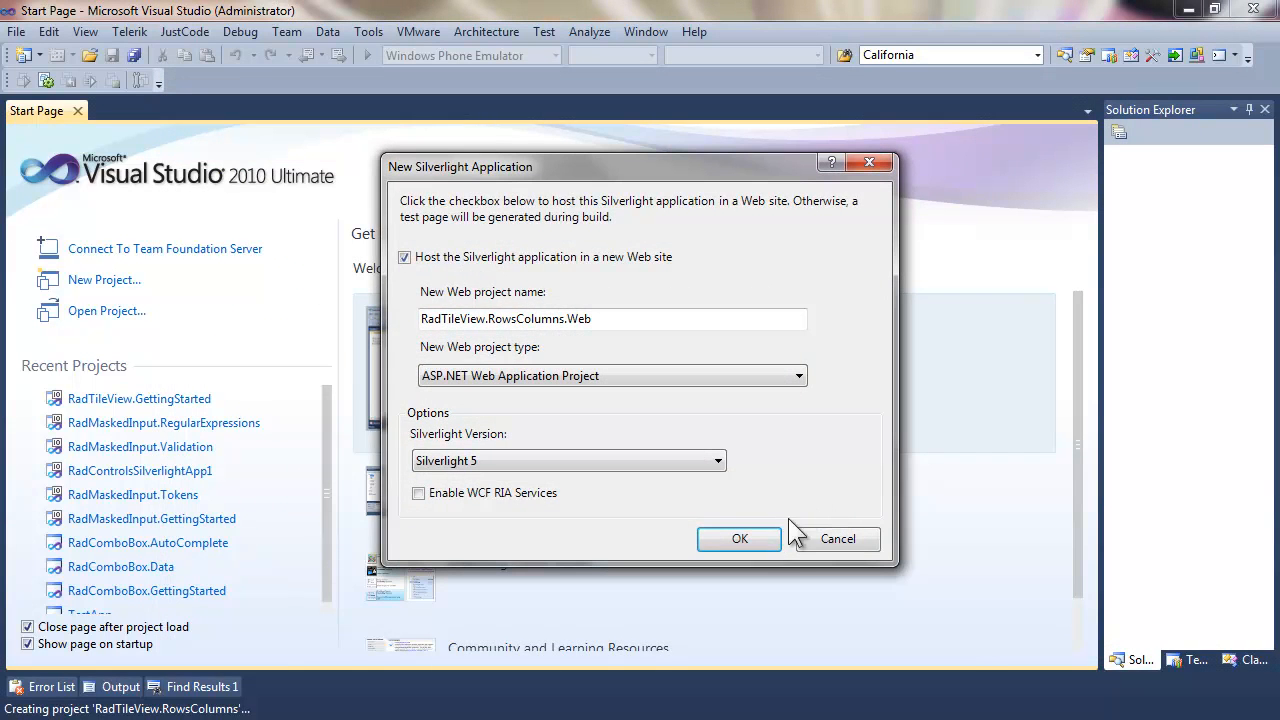
{"action": "left_click", "coordinate": [739, 538]}
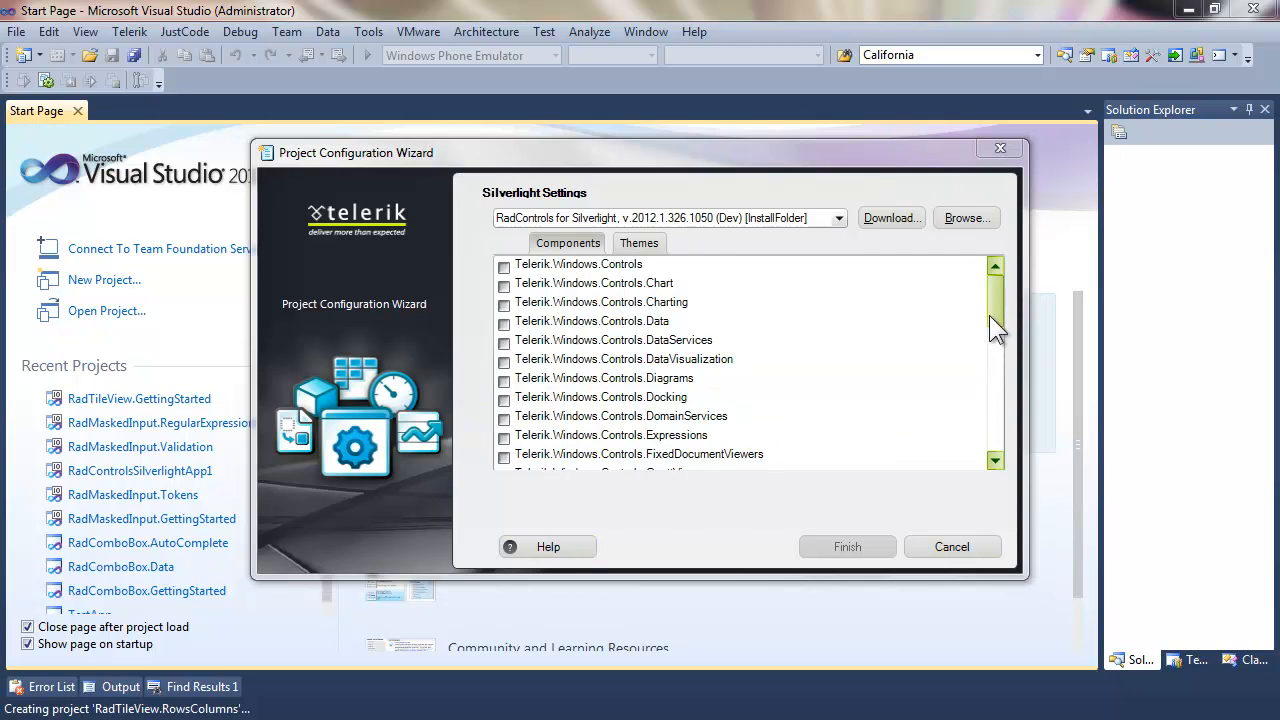
{"action": "scroll", "scroll_direction": "down", "scroll_amount": 3}
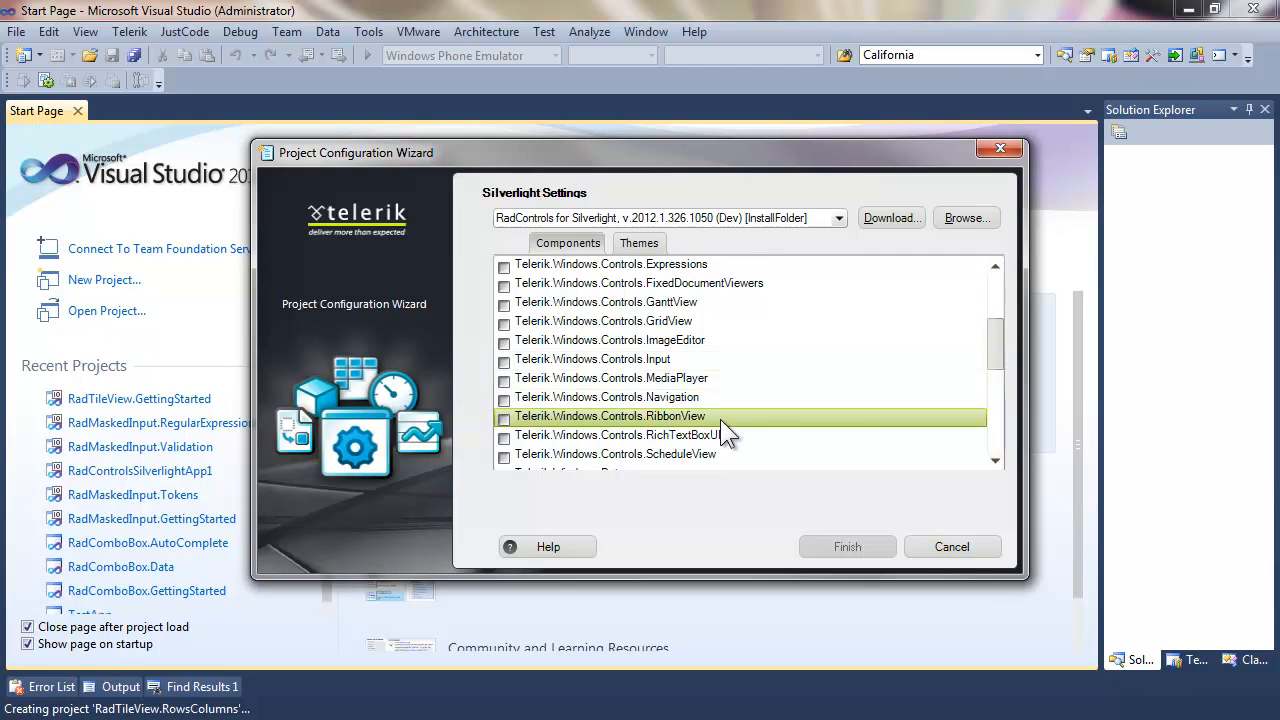
{"action": "left_click", "coordinate": [504, 397]}
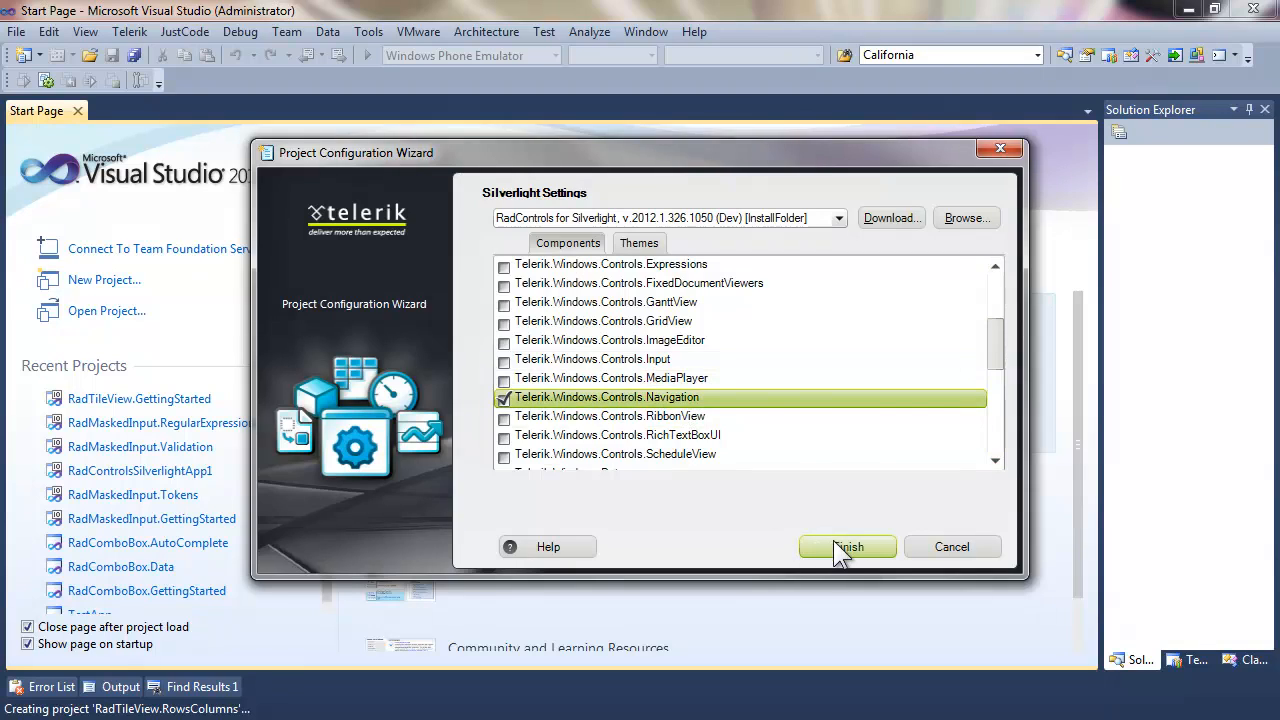
{"action": "left_click", "coordinate": [846, 546]}
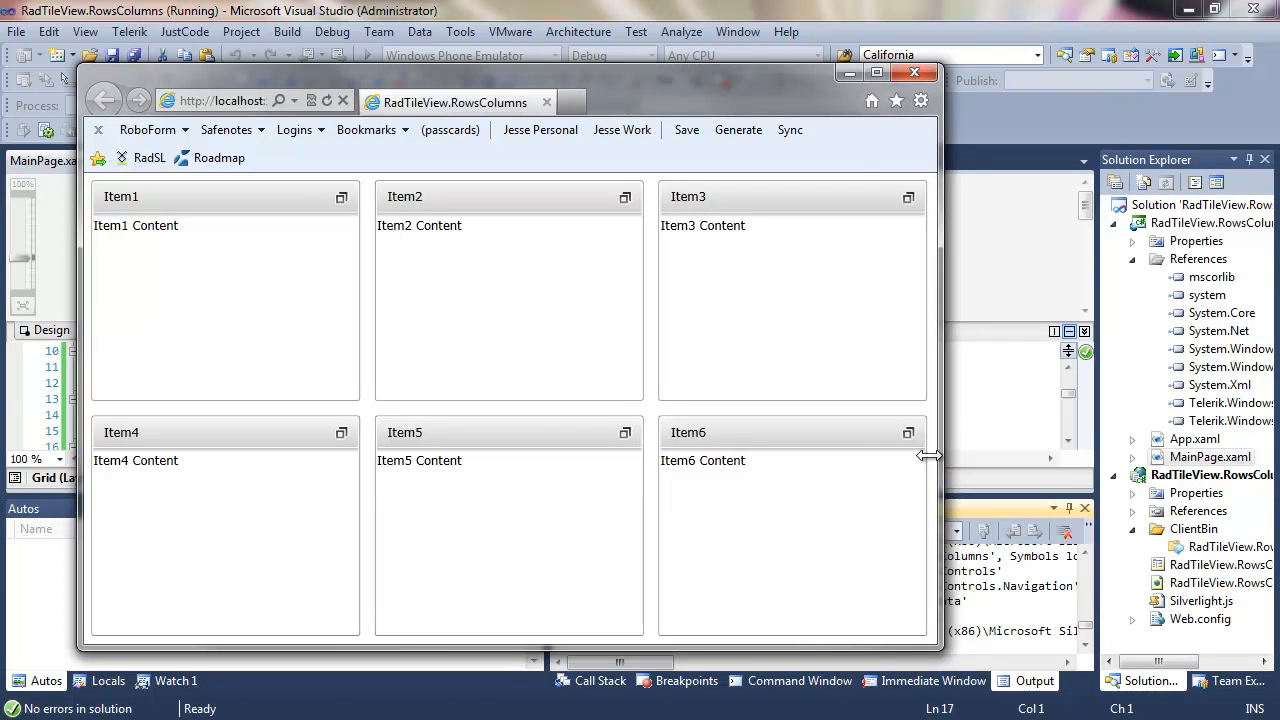
Step: Narrow the running app's browser window to test maximizing tiles, then close the browser
{"action": "left_click_drag", "start_coordinate": [930, 455], "coordinate": [680, 478]}
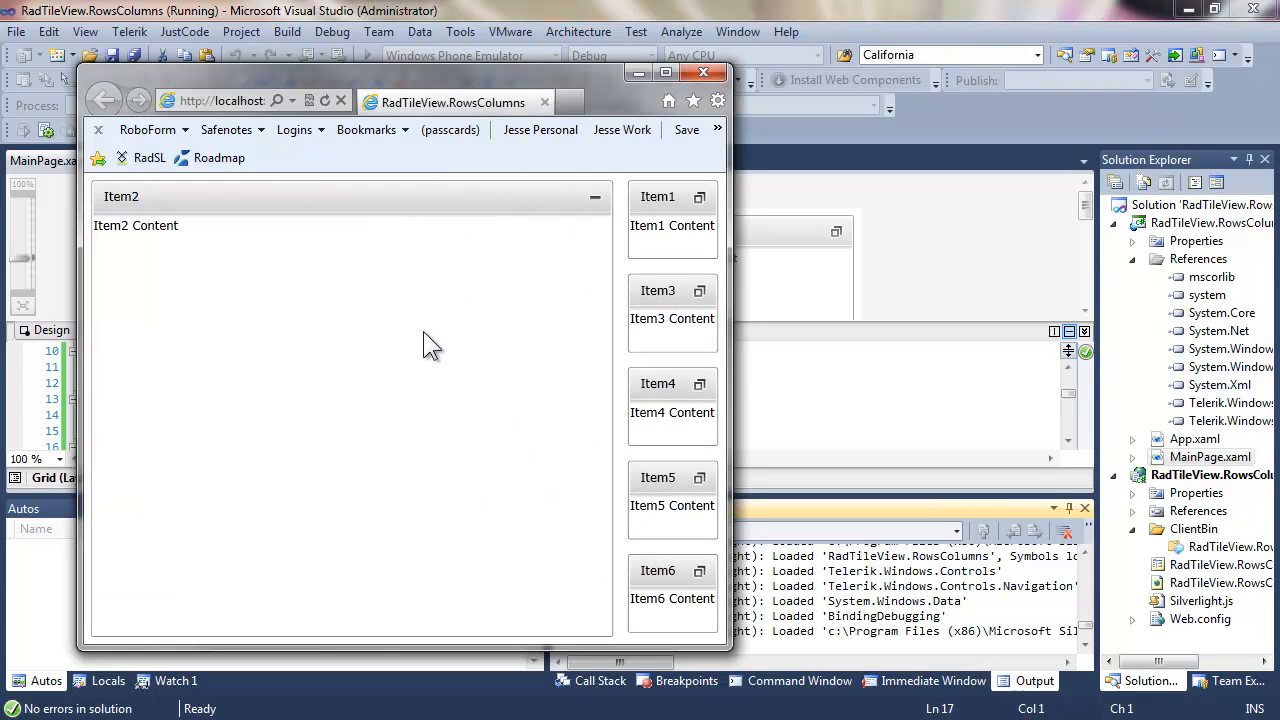
{"action": "mouse_move", "coordinate": [428, 350]}
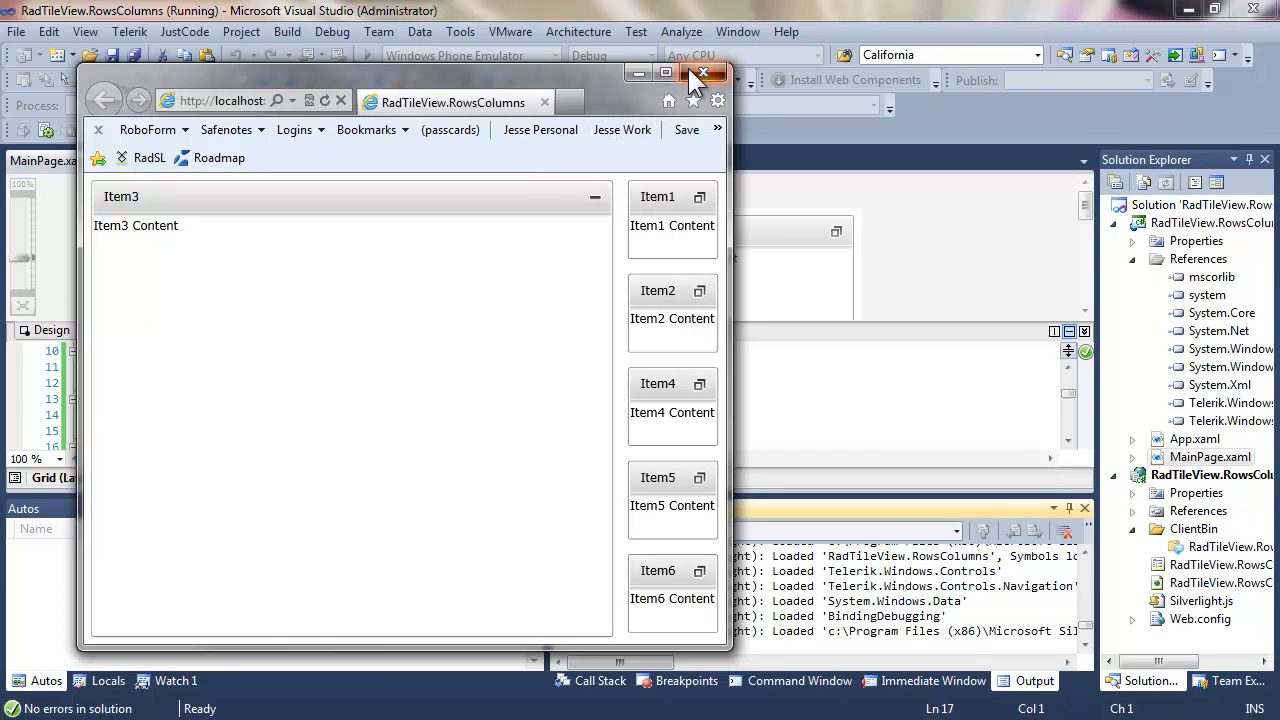
{"action": "left_click", "coordinate": [702, 73]}
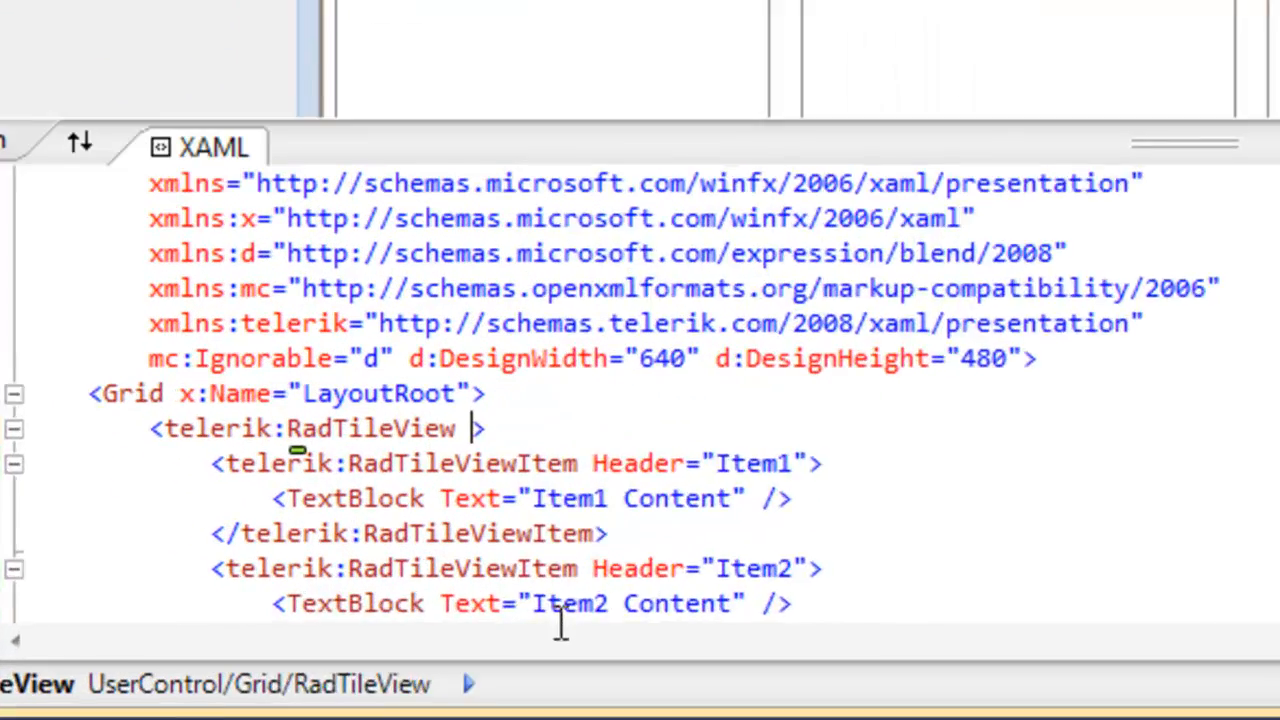
Step: Set ColumnsCount="2" on RadTileView, run it and maximize Item2
{"action": "type", "text": "ColumnsCount=\"3"}
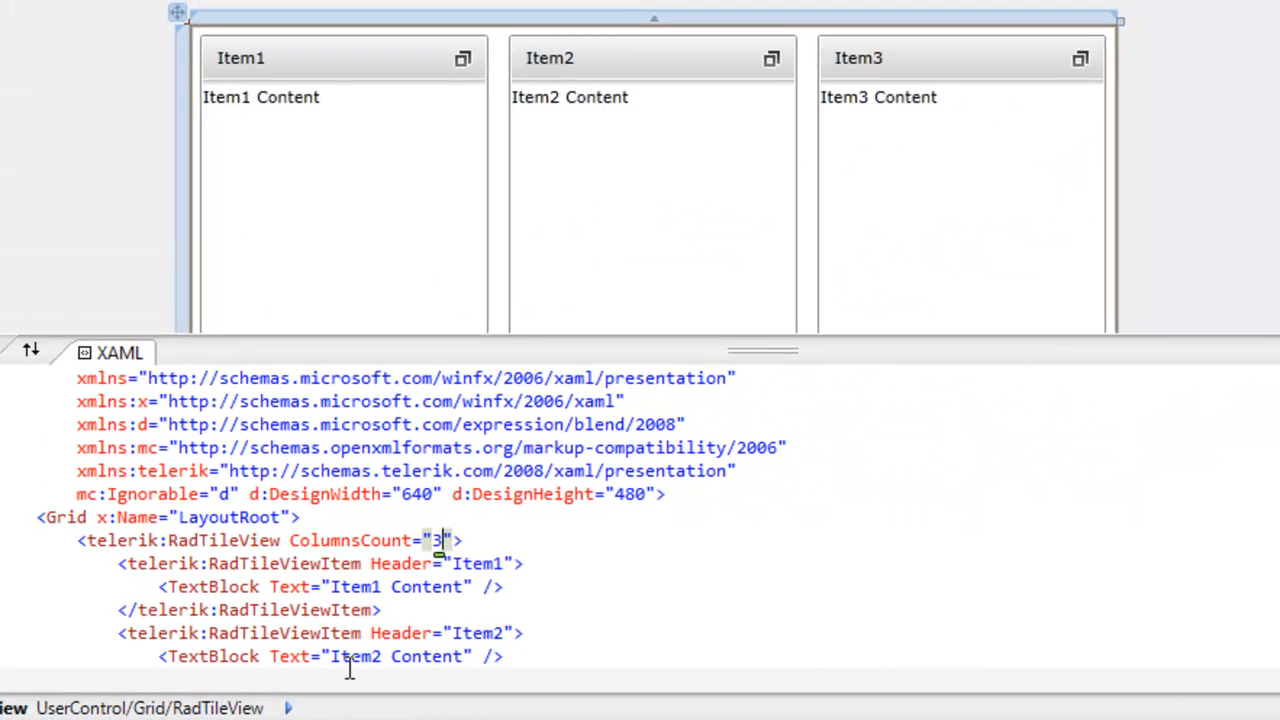
{"action": "type", "text": "2"}
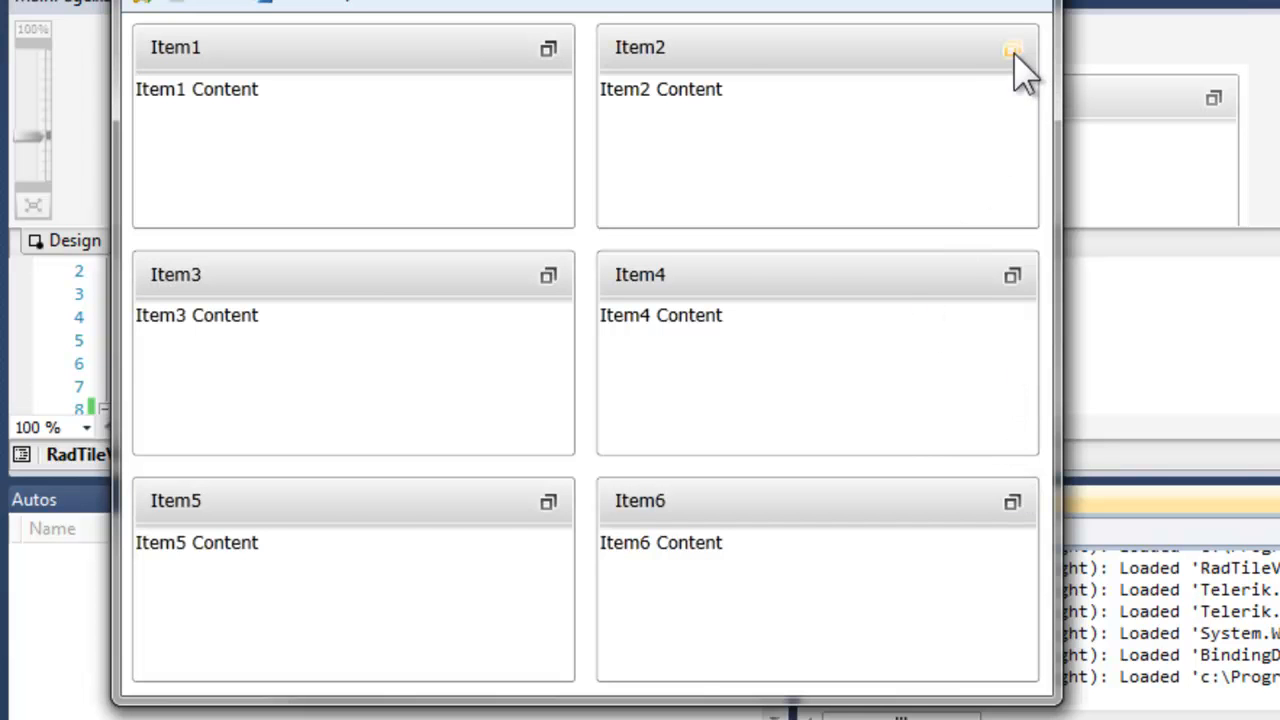
{"action": "left_click", "coordinate": [269, 355]}
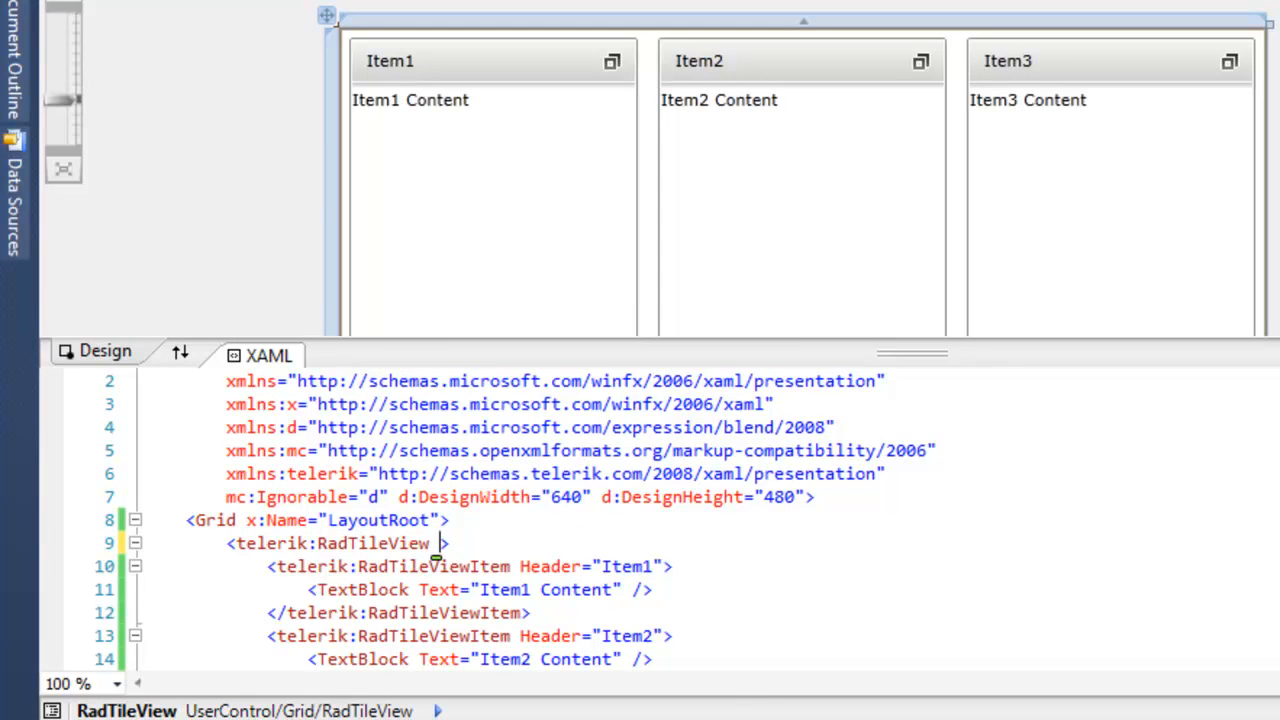
Step: Try MaxColumns="2" on RadTileView, then replace it with RowsCount="1"
{"action": "type", "text": "MaxColumns=\"2"}
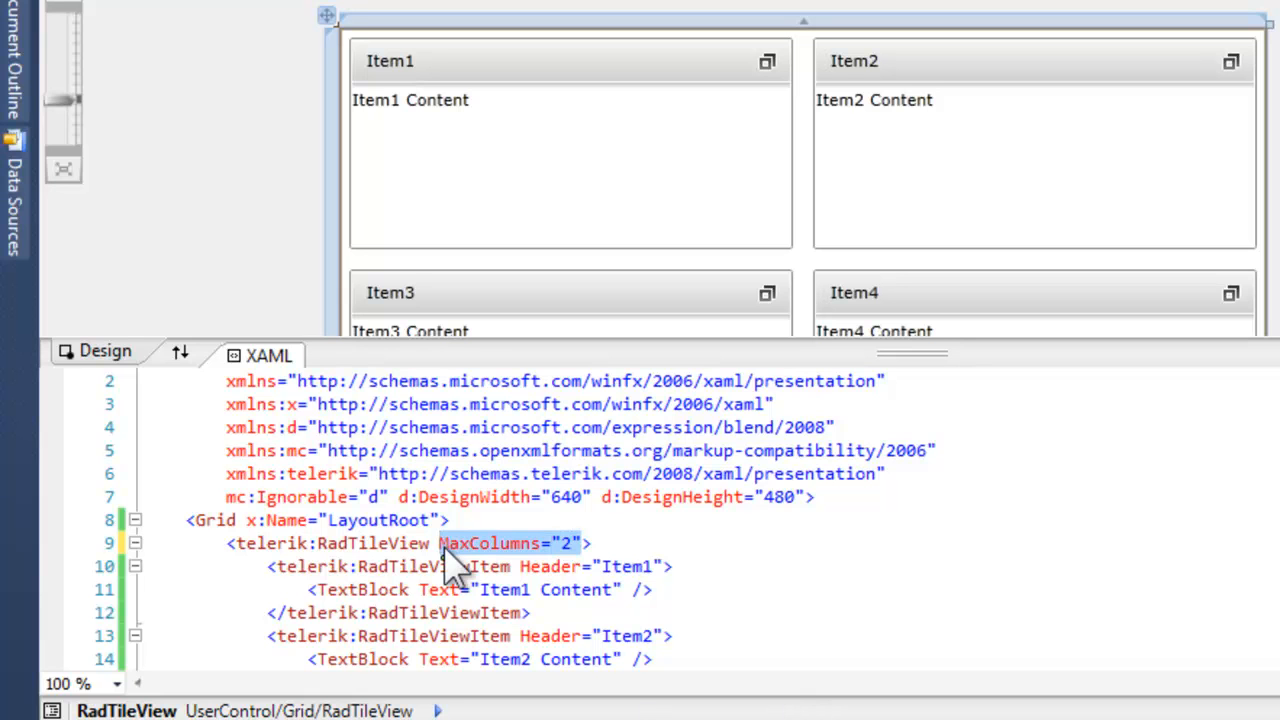
{"action": "type", "text": "Rows"}
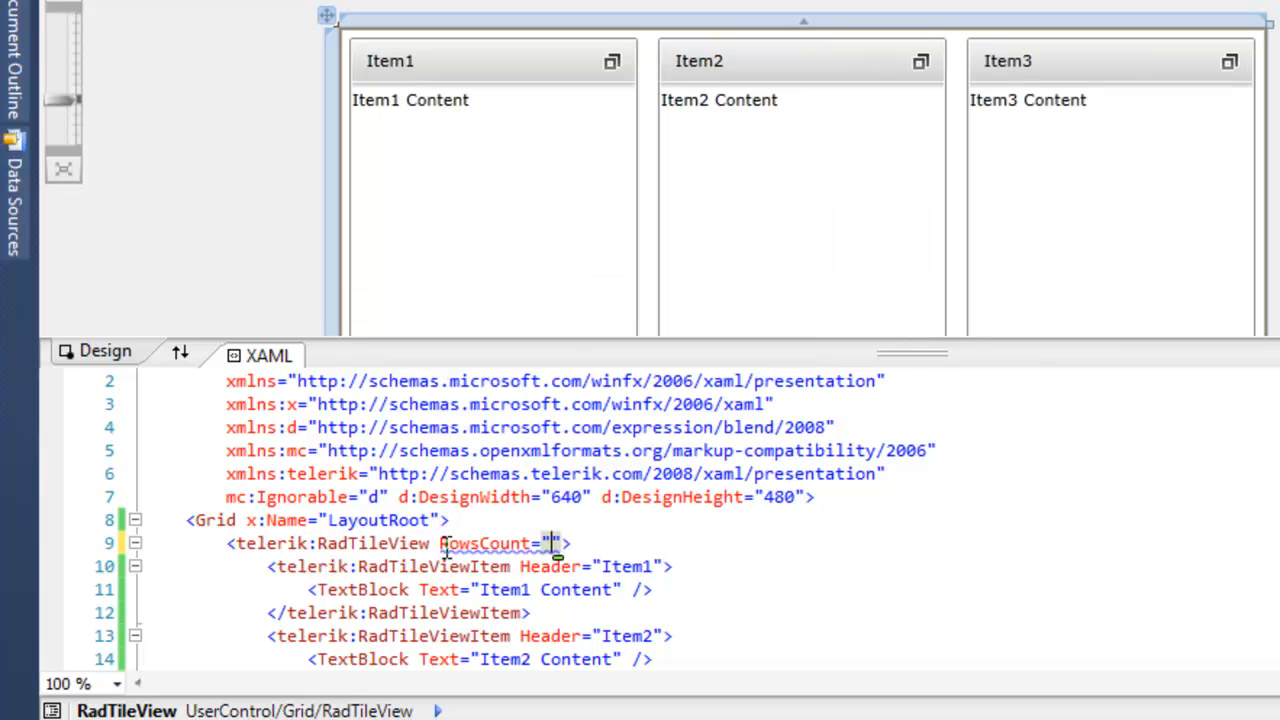
{"action": "type", "text": "1"}
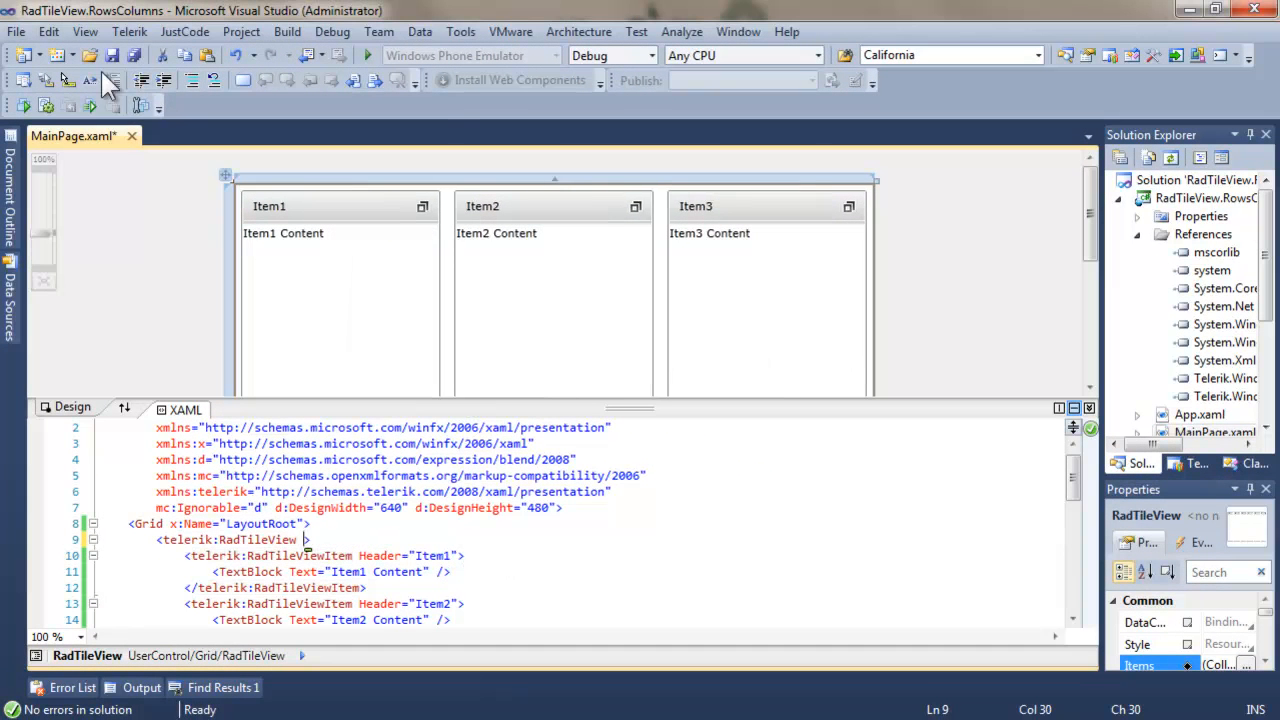
Step: Save the main page and close the RadTileView.RowsColumns solution
{"action": "key", "text": "ctrl+s"}
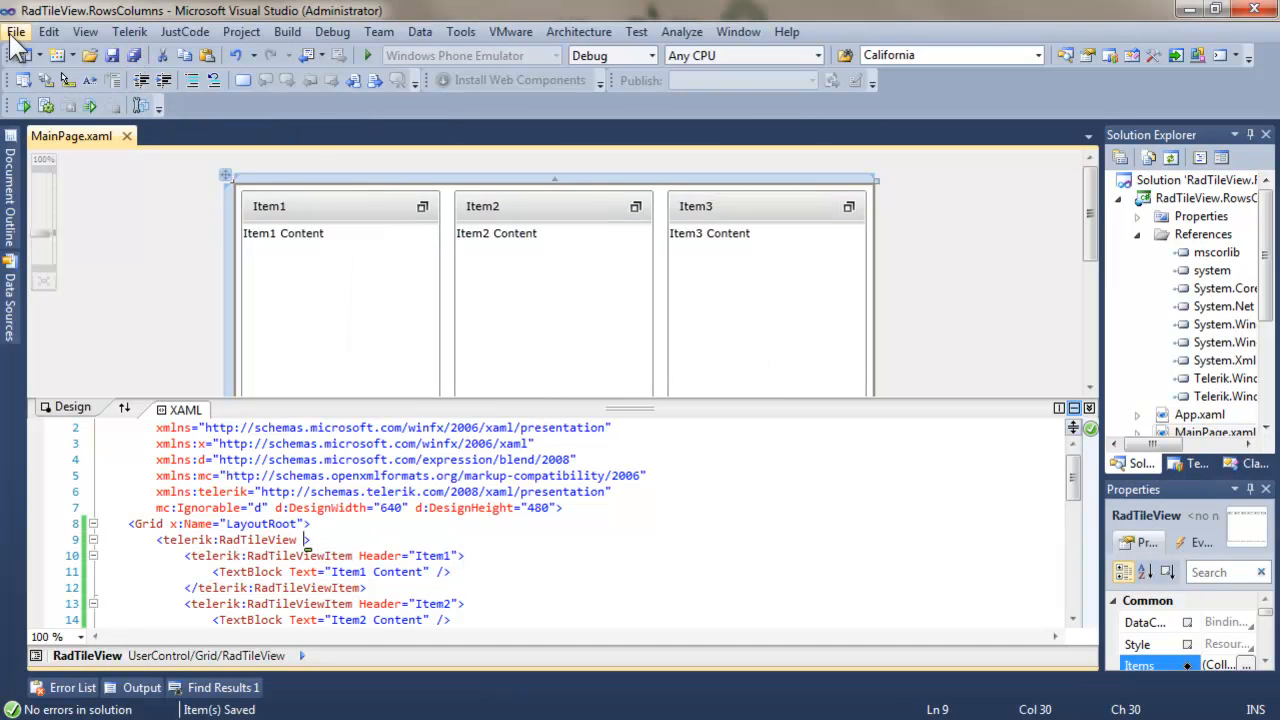
{"action": "left_click", "coordinate": [16, 31]}
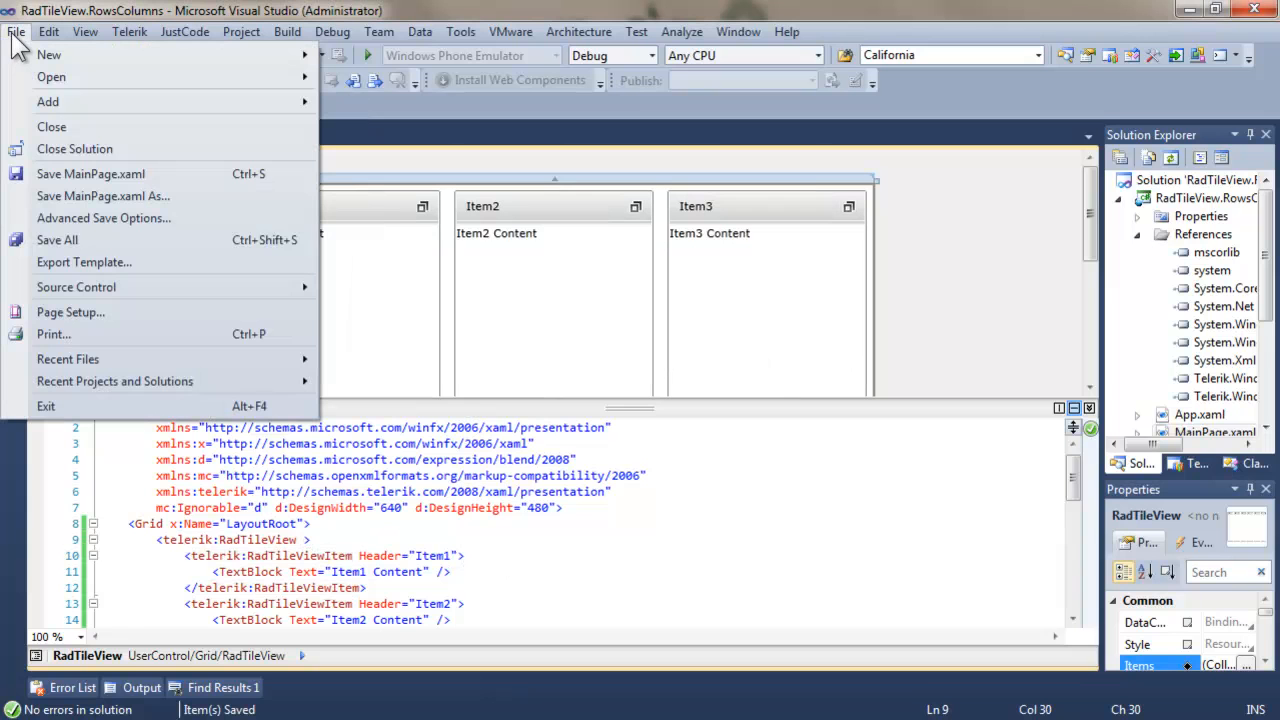
{"action": "mouse_move", "coordinate": [74, 148]}
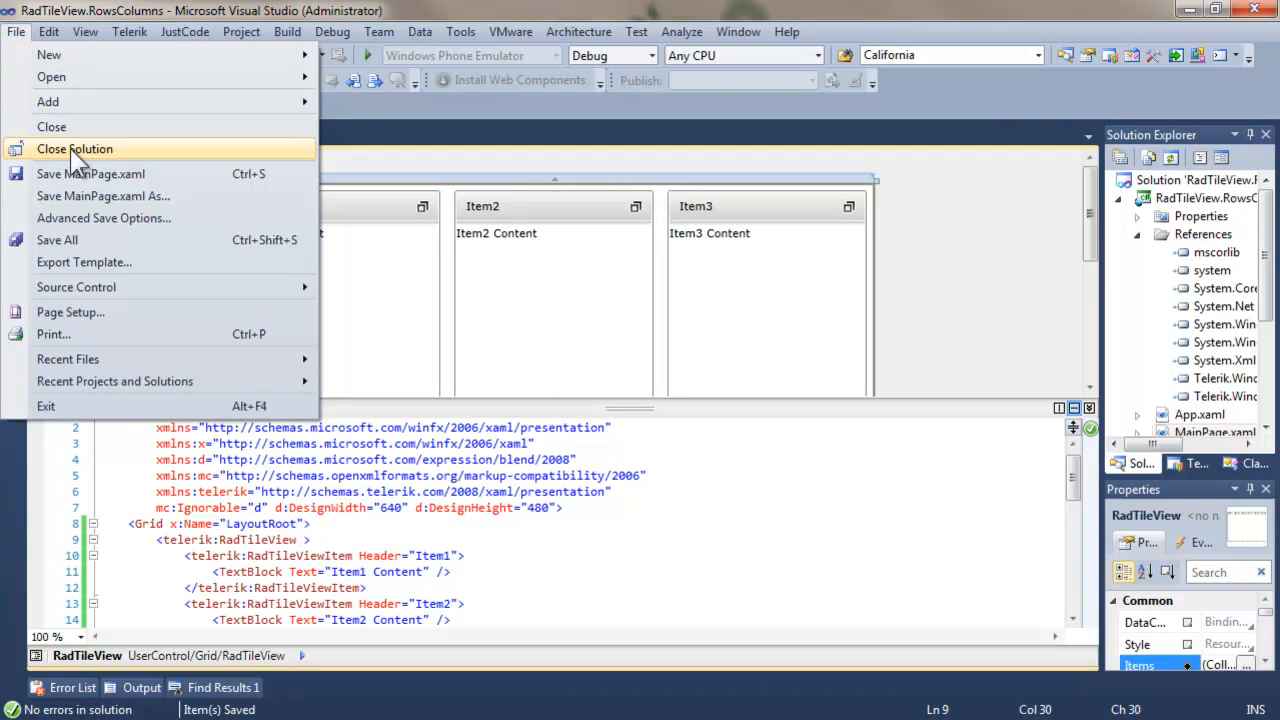
{"action": "left_click", "coordinate": [74, 148]}
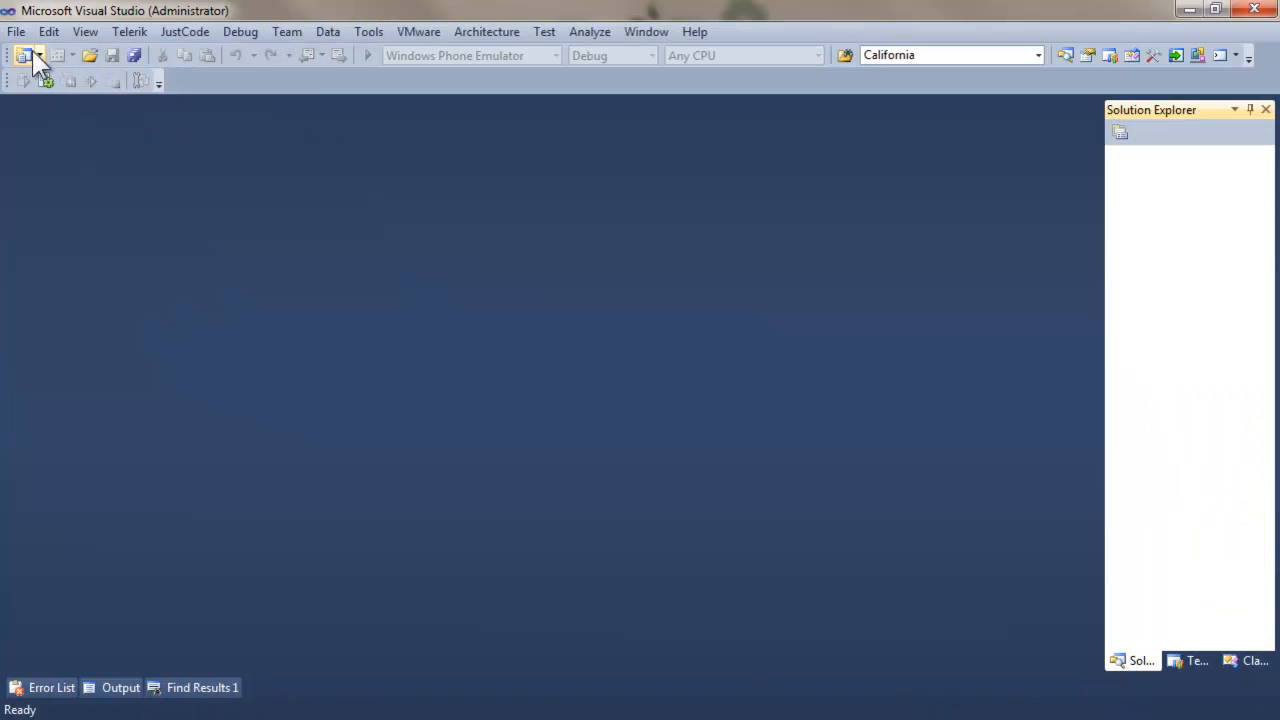
Step: Create RadControls Silverlight project RadTileView.Animation hosted in a new web site
{"action": "left_click", "coordinate": [16, 31]}
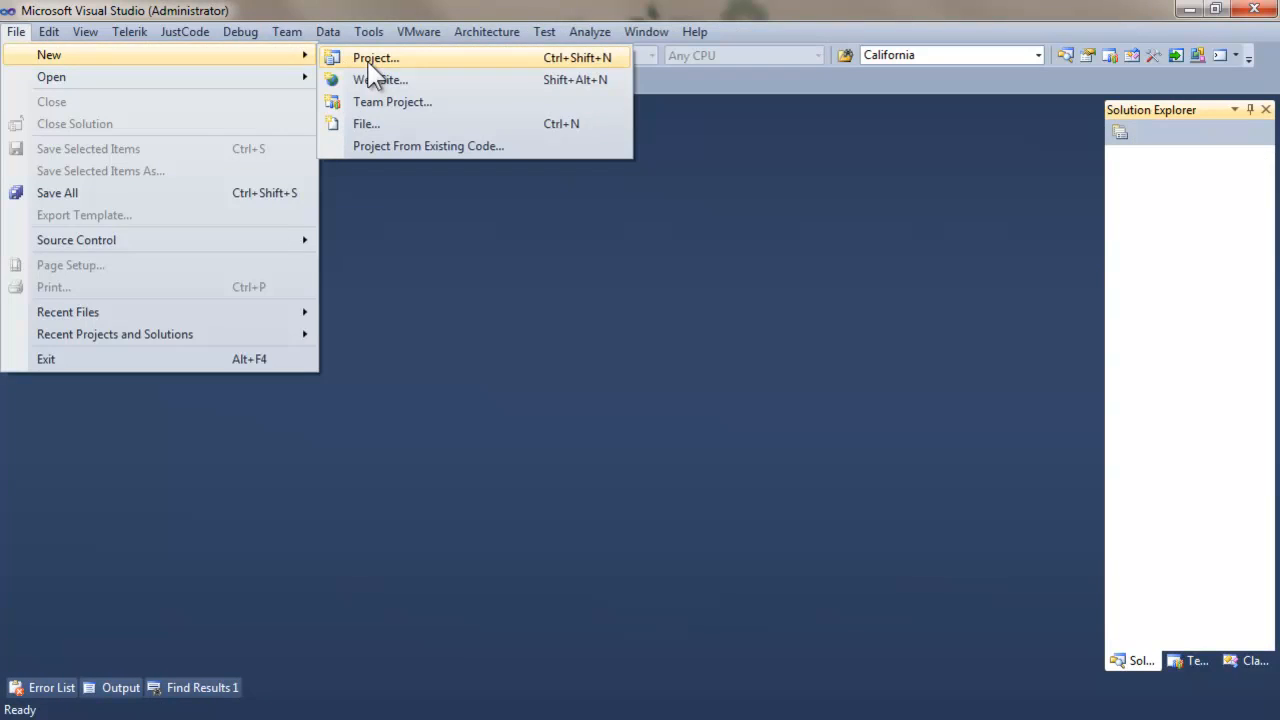
{"action": "left_click", "coordinate": [375, 57]}
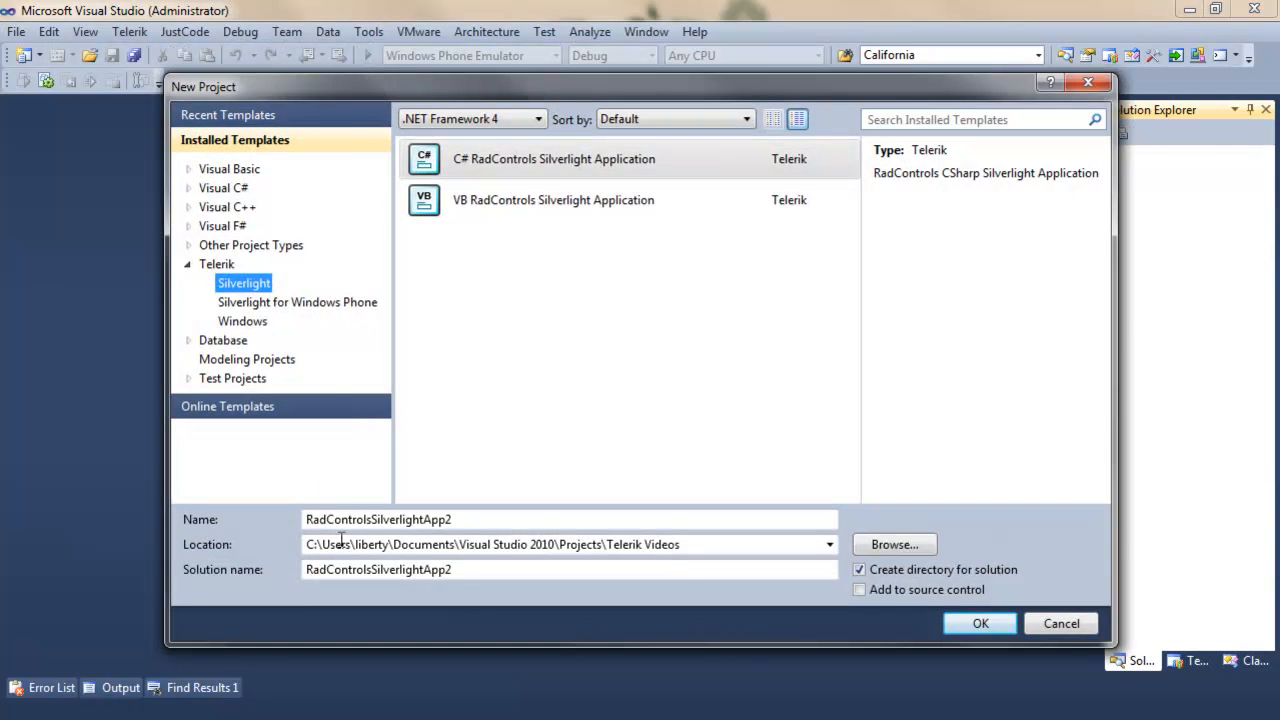
{"action": "type", "text": "RadTileView.Animatio"}
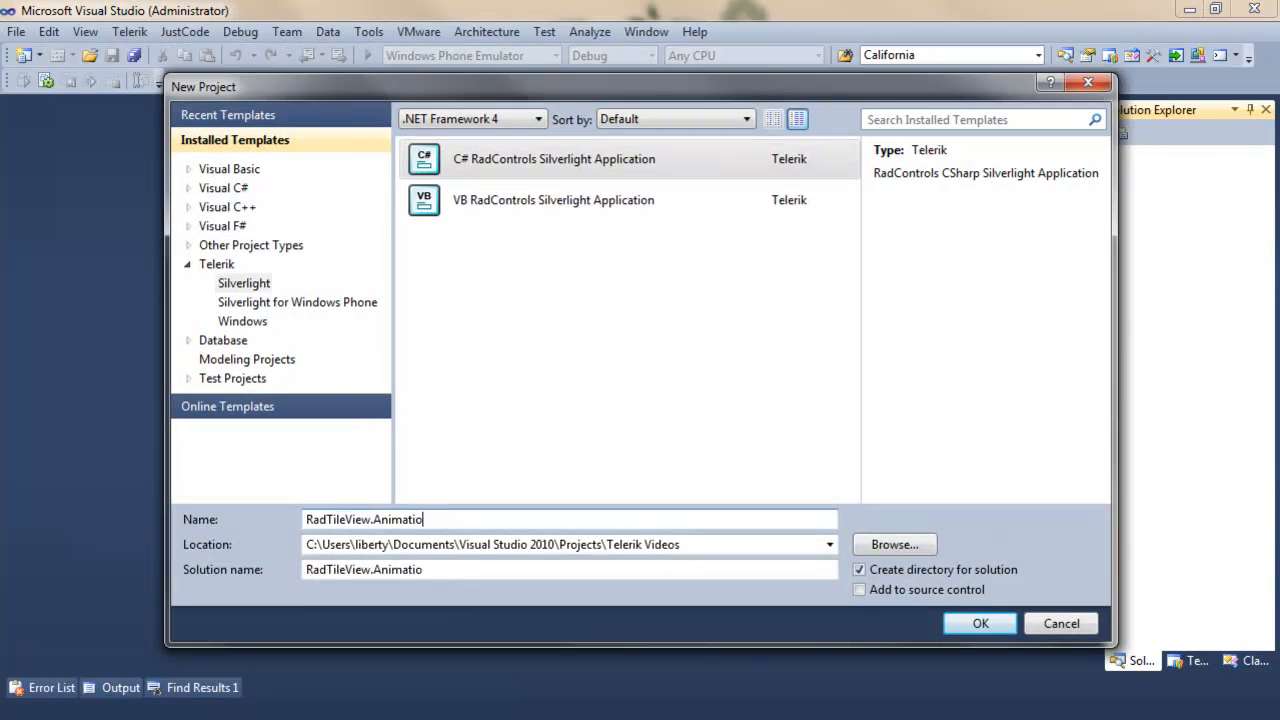
{"action": "left_click", "coordinate": [980, 623]}
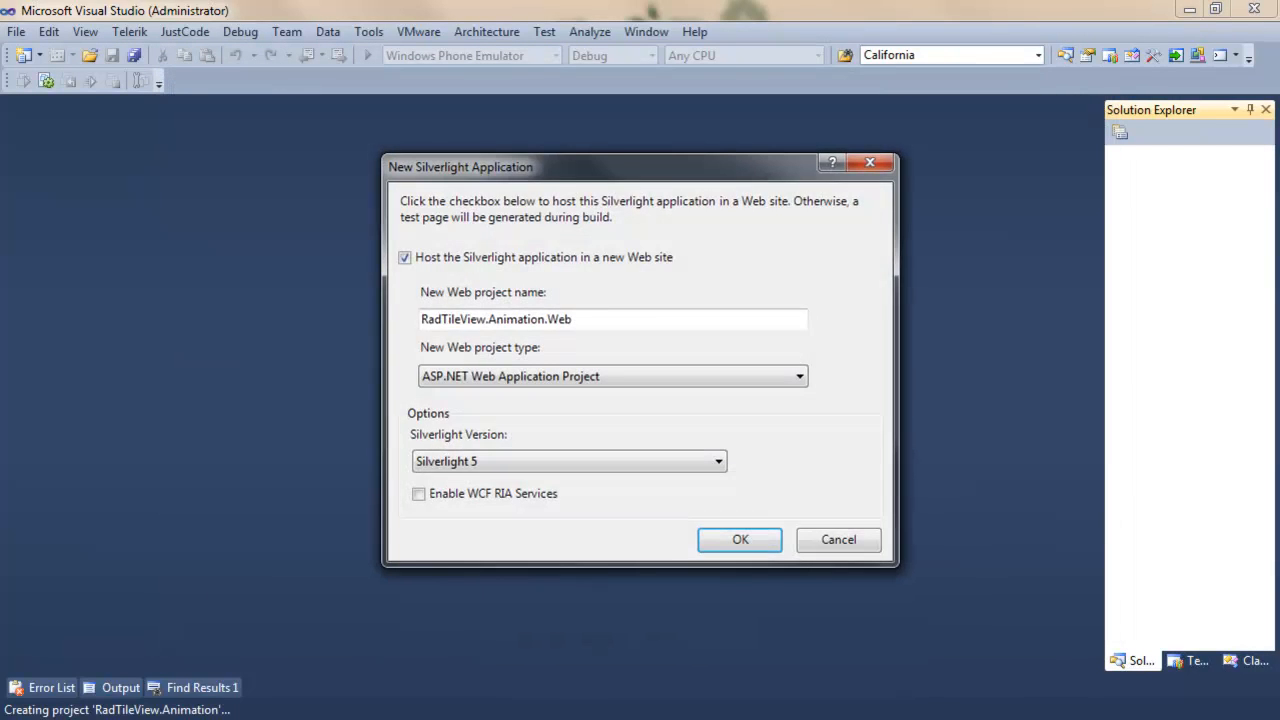
{"action": "left_click", "coordinate": [740, 539]}
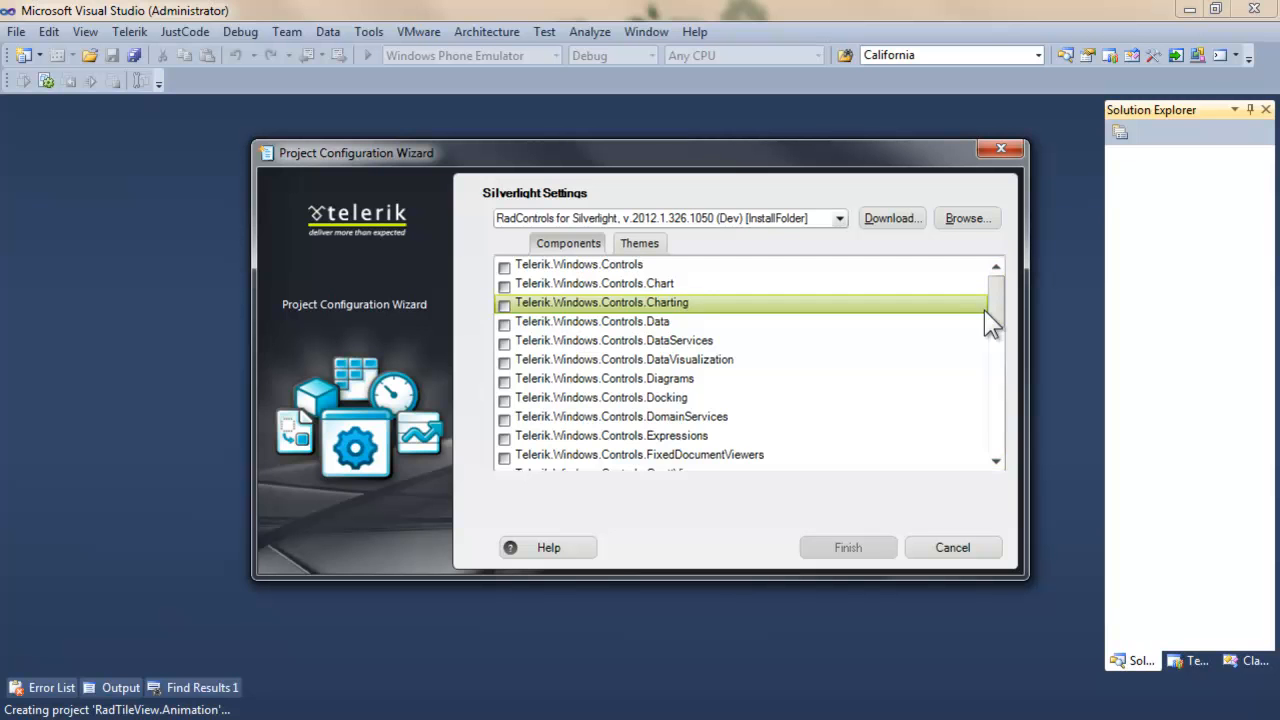
{"action": "scroll", "scroll_direction": "down", "scroll_amount": 3}
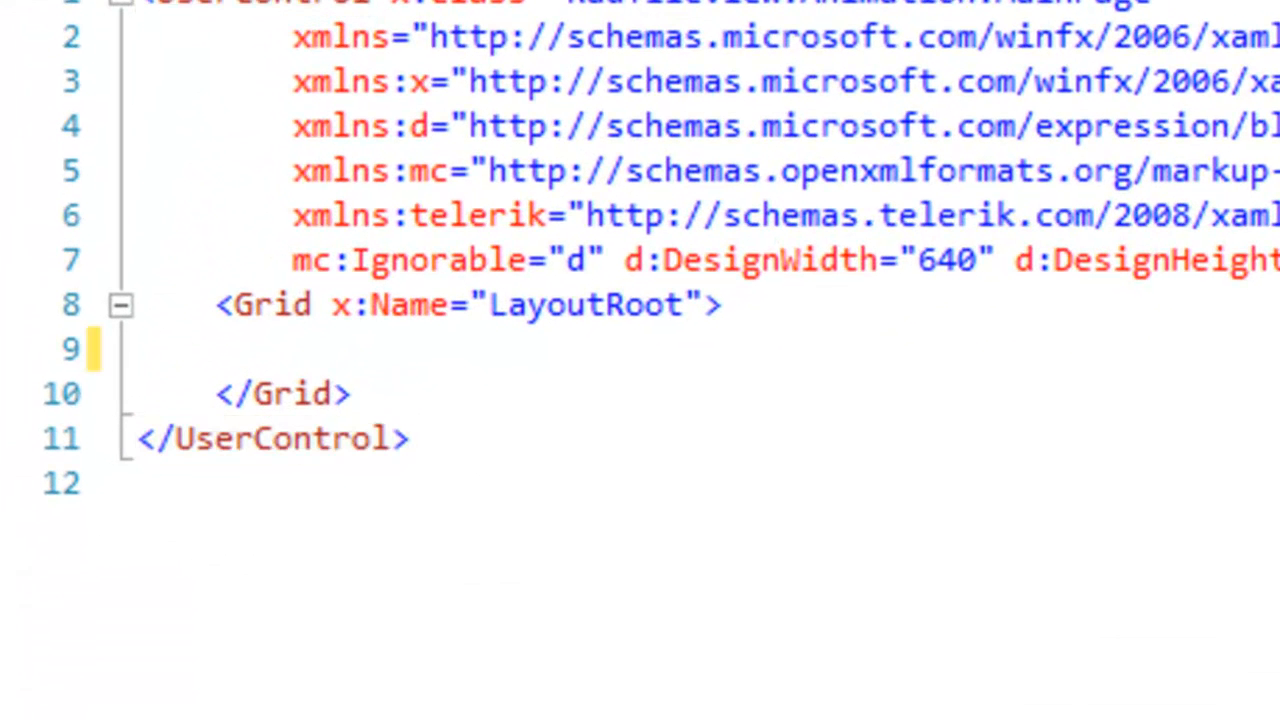
Step: Add ElasticEase ResizingEase in Grid.Resources and a RadTileView using it, MaxColumns 2, MaxRows 1
{"action": "type", "text": "<Grid.Resources>"}
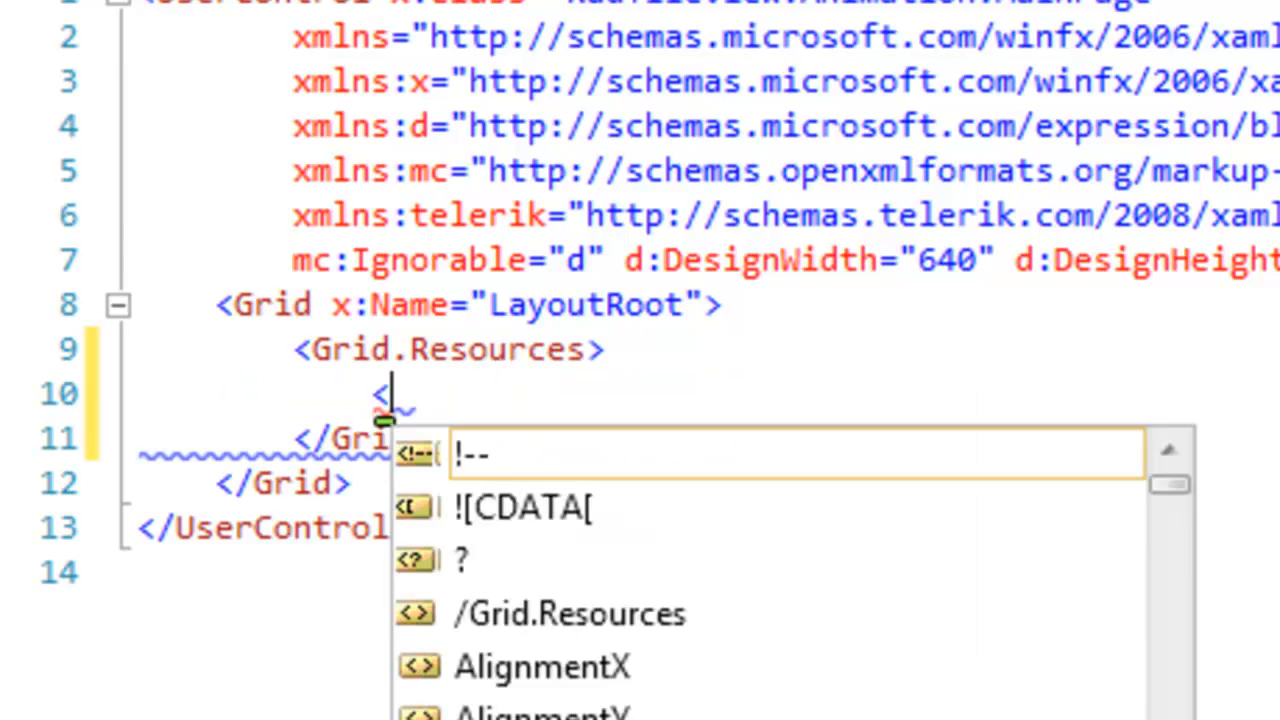
{"action": "type", "text": "ElasticEase x:Name=\"ResizingEase\" />"}
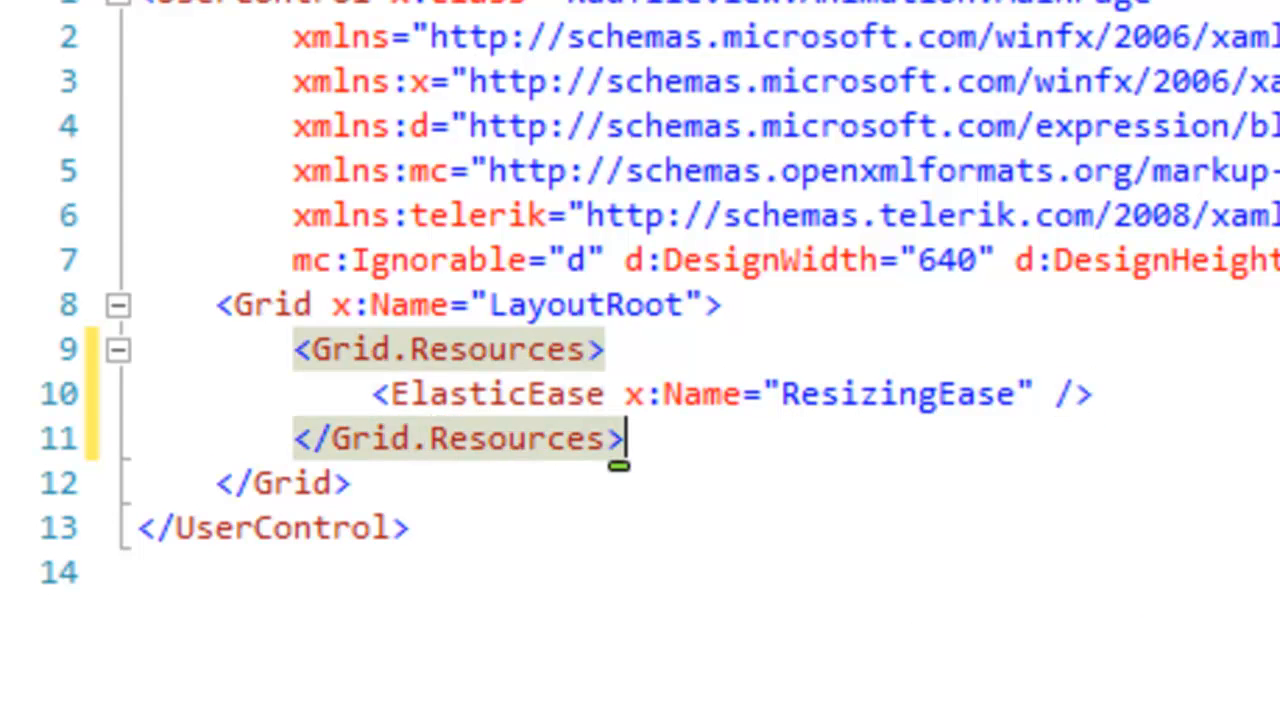
{"action": "key", "text": "Enter"}
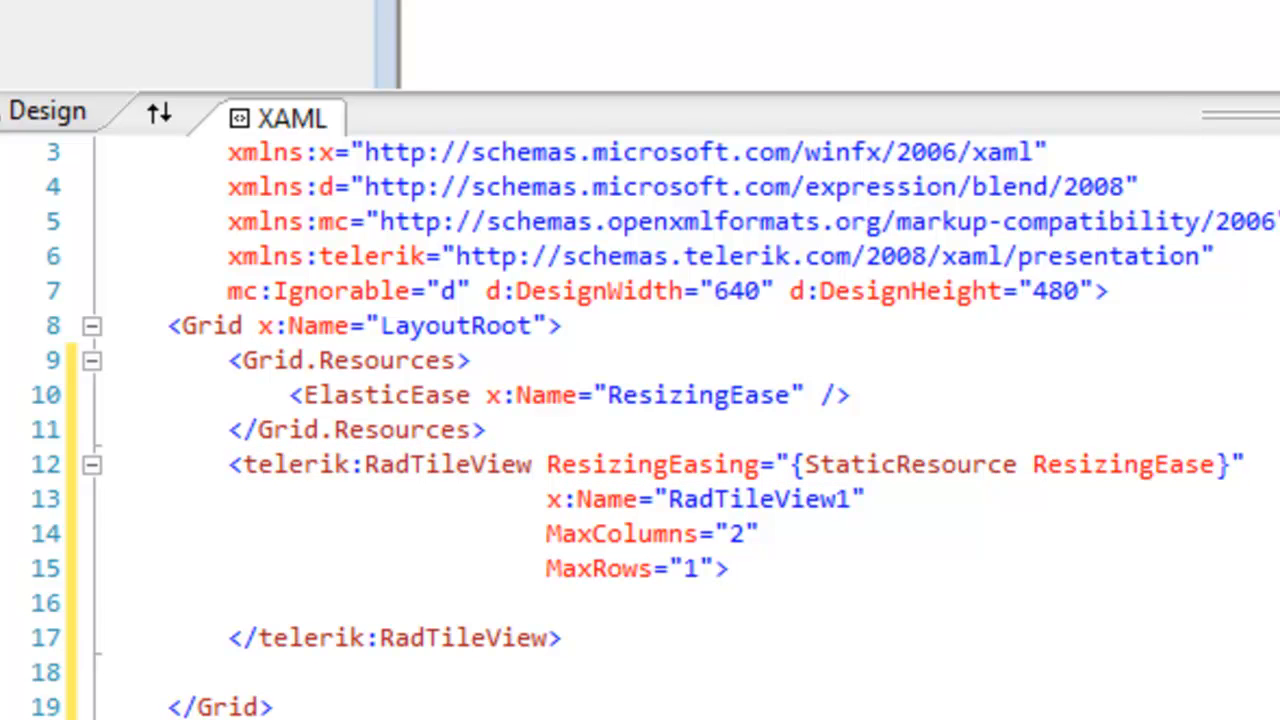
{"action": "scroll", "scroll_direction": "down", "scroll_amount": 3}
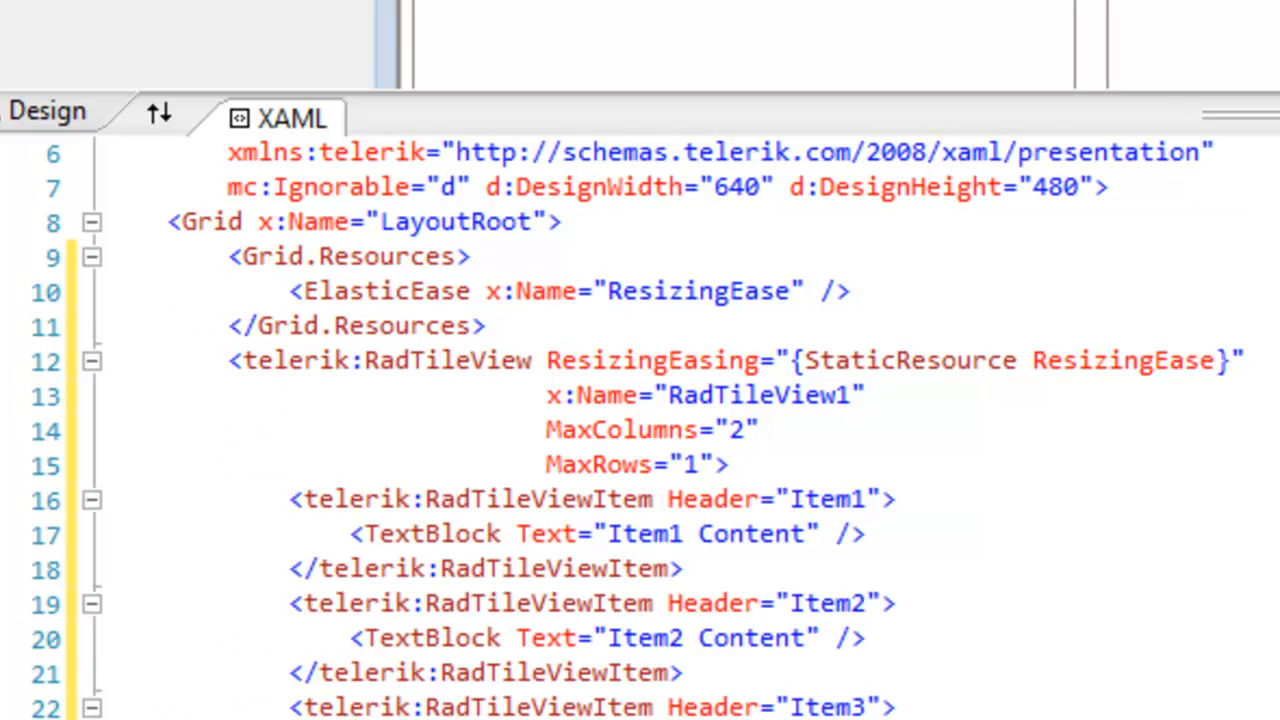
{"action": "scroll", "scroll_direction": "down", "scroll_amount": 3}
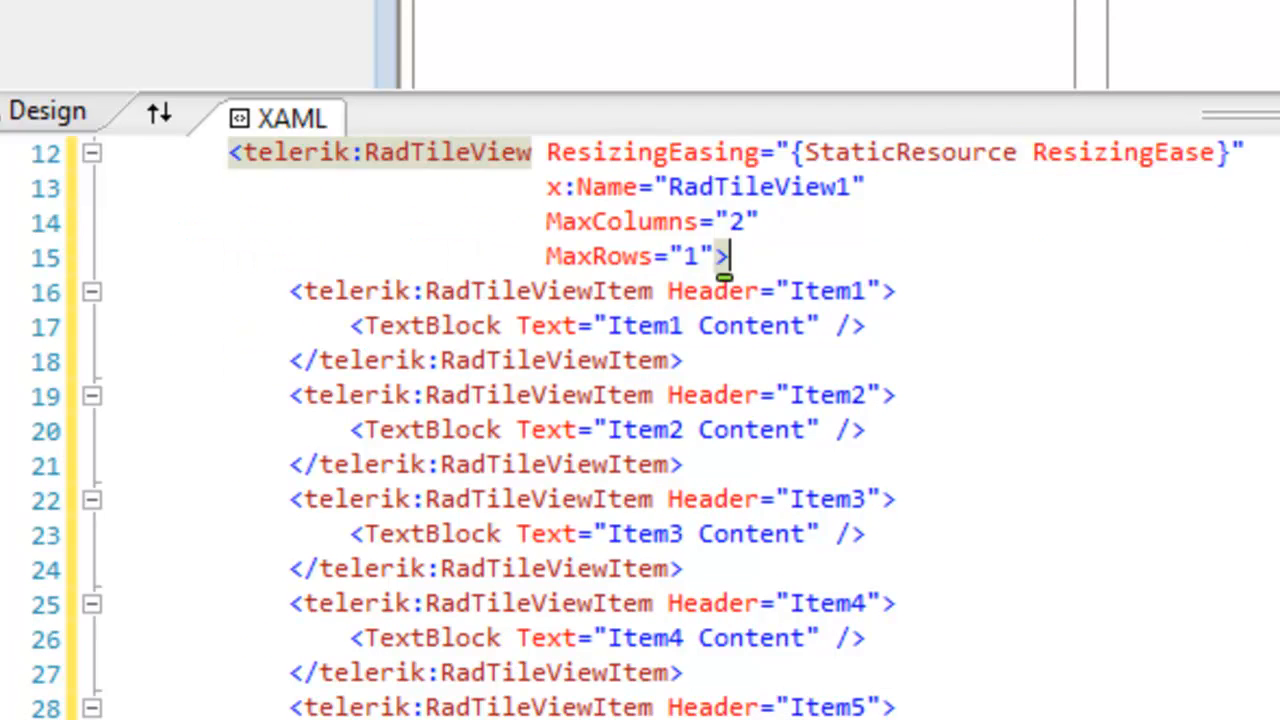
{"action": "scroll", "scroll_direction": "down", "scroll_amount": 3}
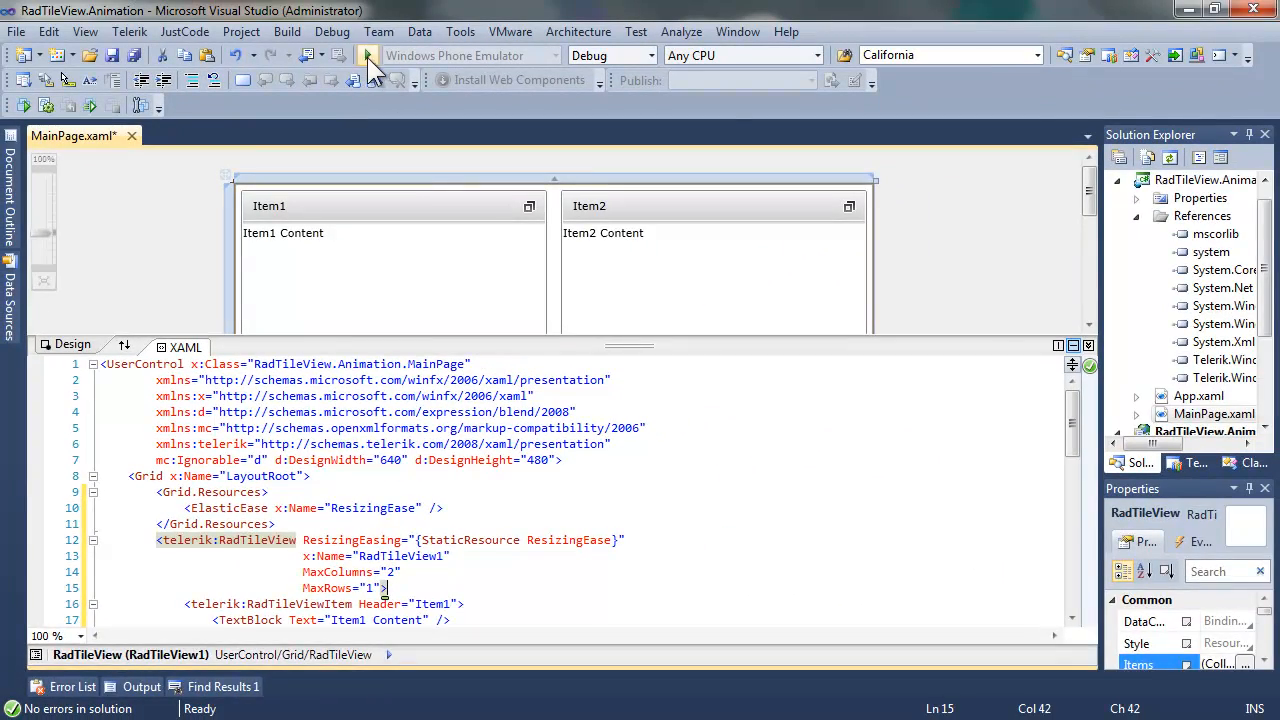
Step: Start debugging and maximize Item5, Item1 and Item6 to watch the elastic animation
{"action": "left_click", "coordinate": [368, 55]}
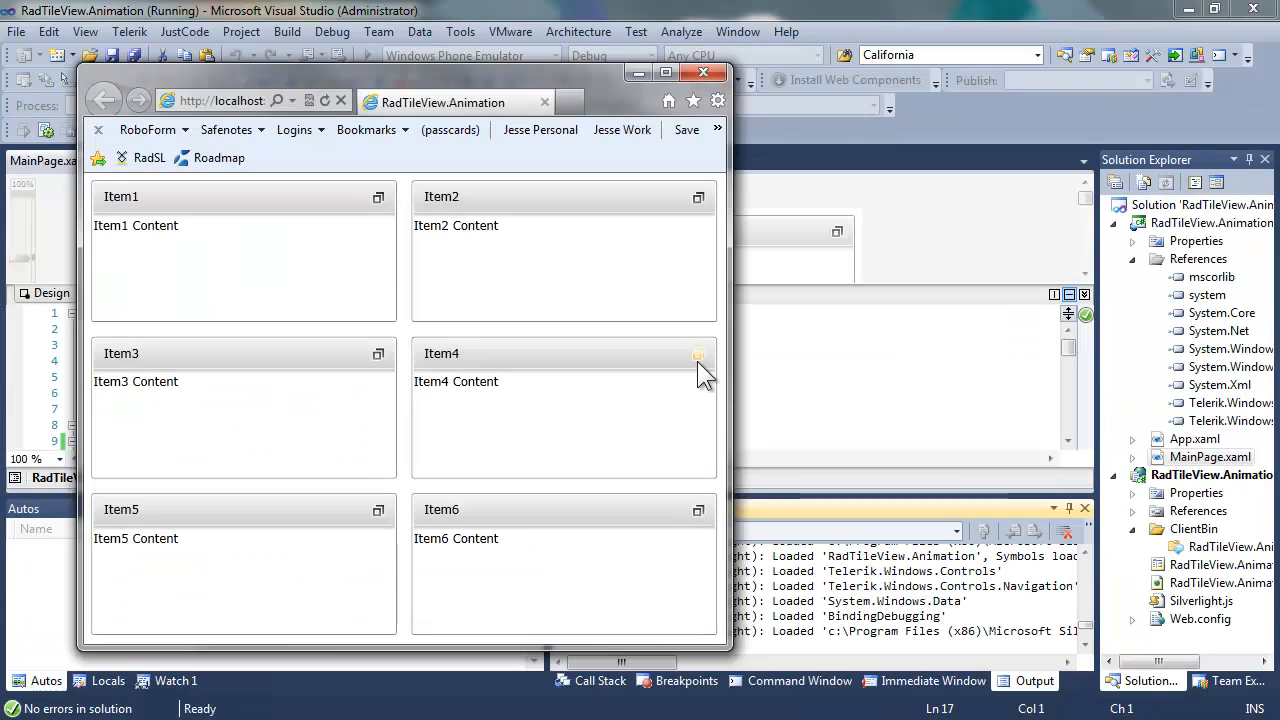
{"action": "left_click", "coordinate": [698, 354]}
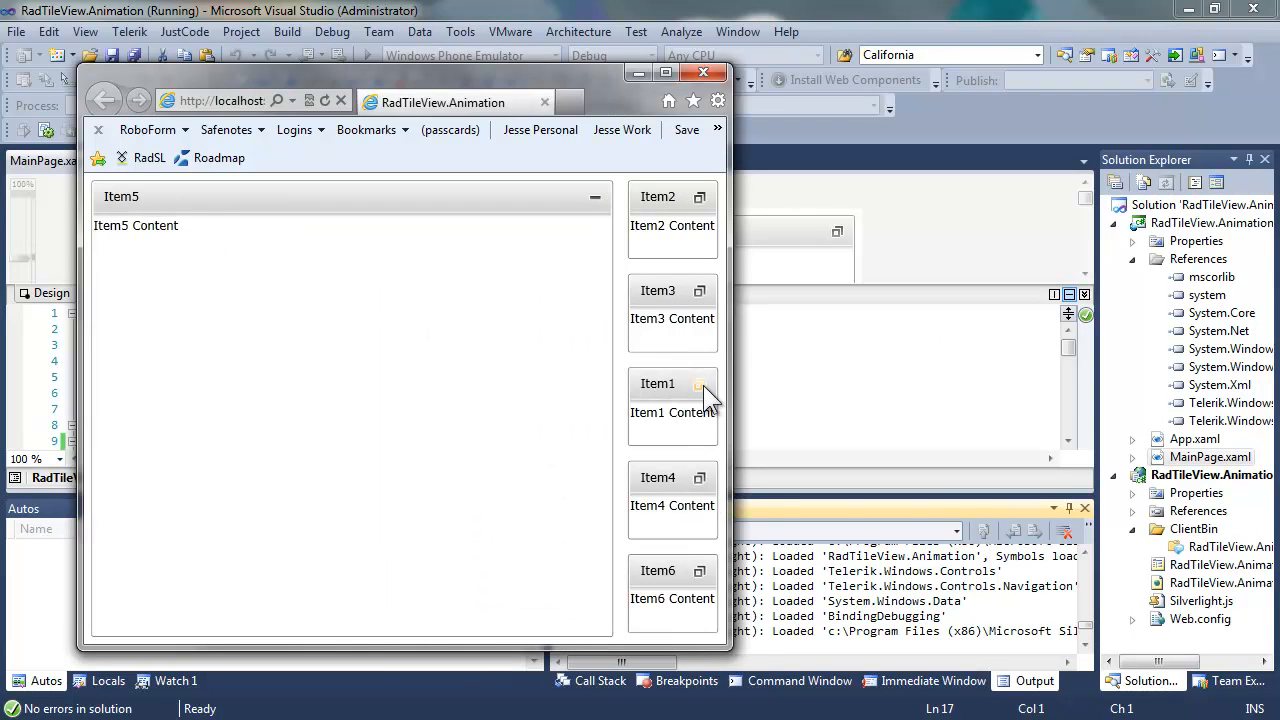
{"action": "left_click", "coordinate": [672, 383]}
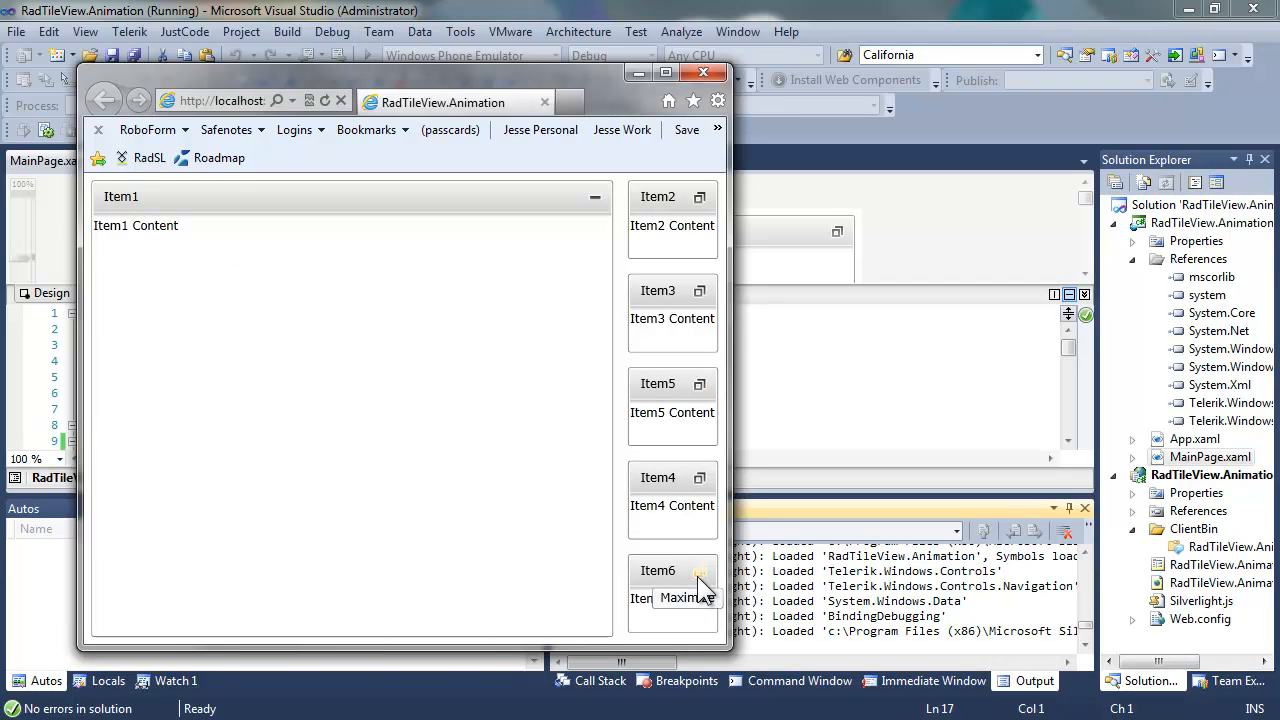
{"action": "left_click", "coordinate": [700, 571]}
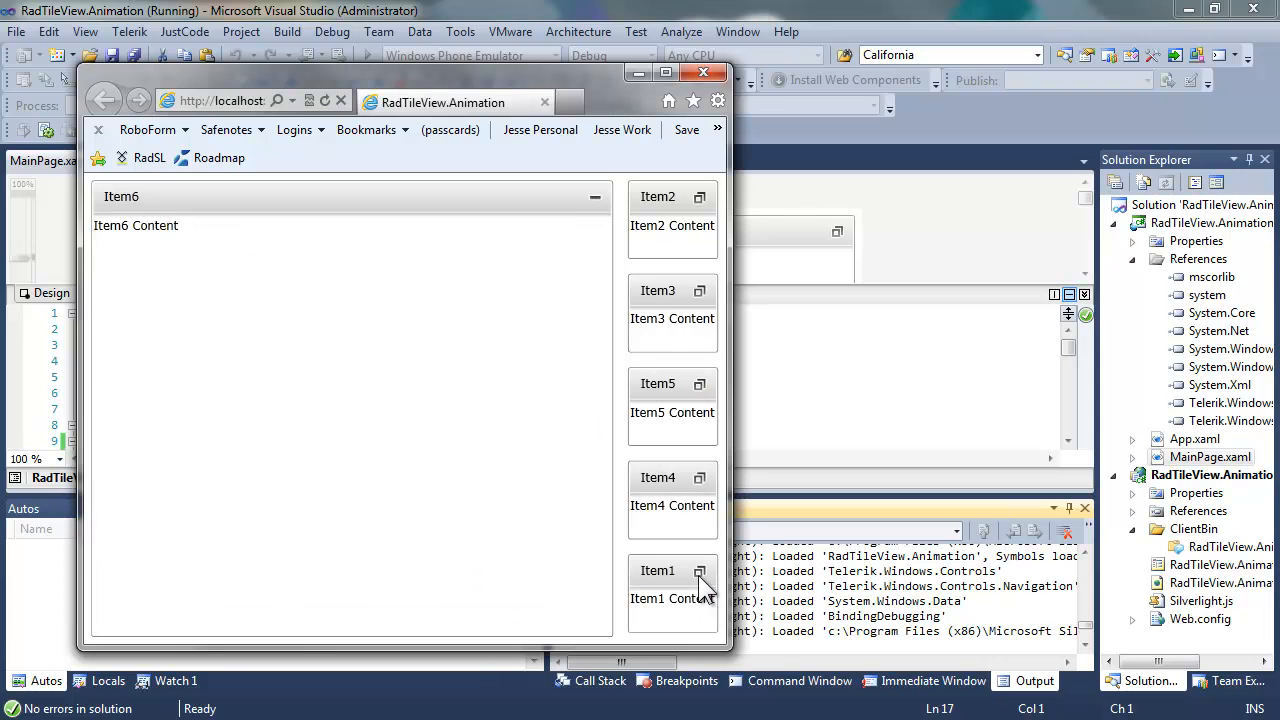
{"action": "mouse_move", "coordinate": [700, 200]}
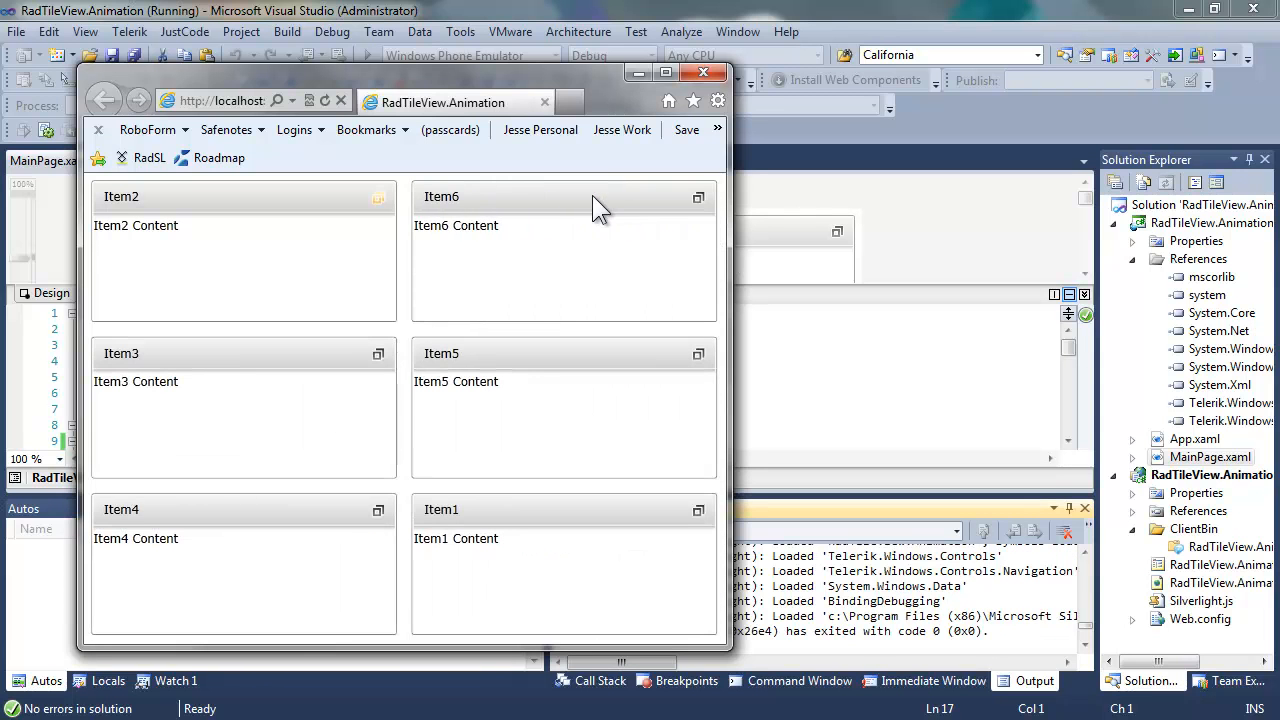
{"action": "mouse_move", "coordinate": [703, 73]}
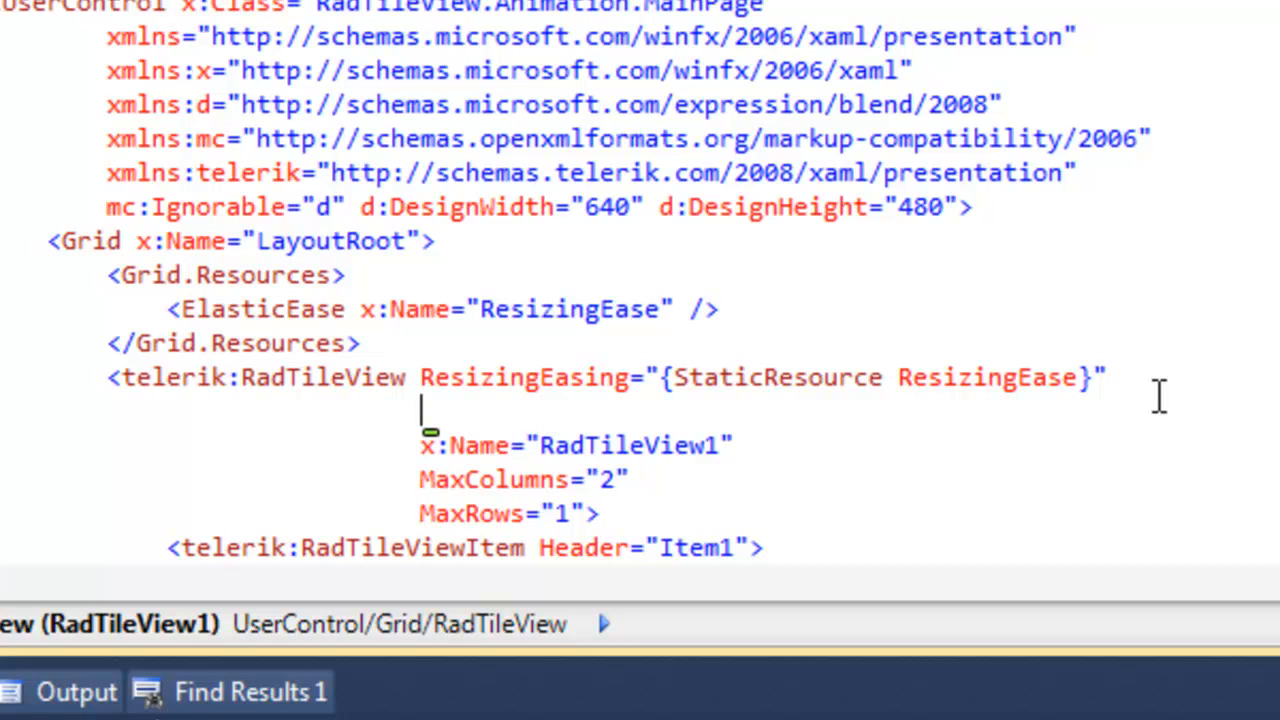
Step: Add ReorderingDuration="0:0:2" and ResizingDuration="0:0:1.5" to RadTileView and start debugging
{"action": "type", "text": "ReorderingDuration=\"0:0:2\""}
{"action": "type", "text": "ResizingDuration=\"0:0:1.5\""}
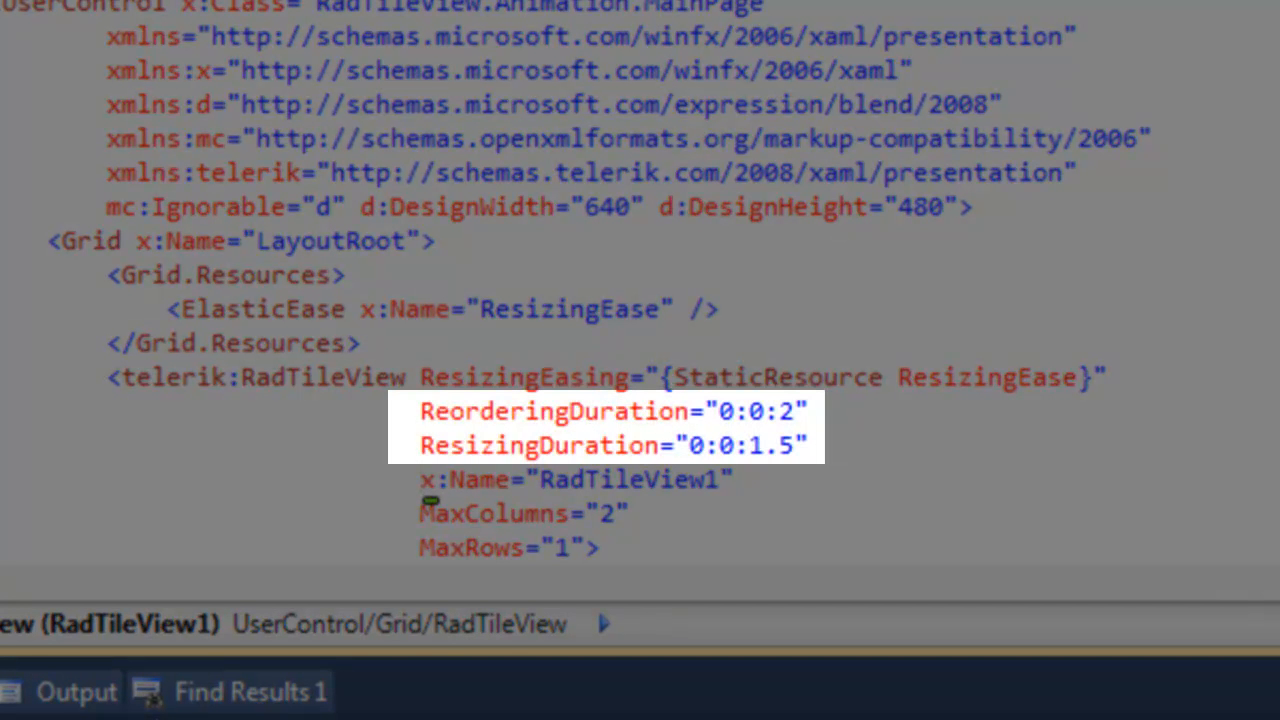
{"action": "left_click", "coordinate": [421, 479]}
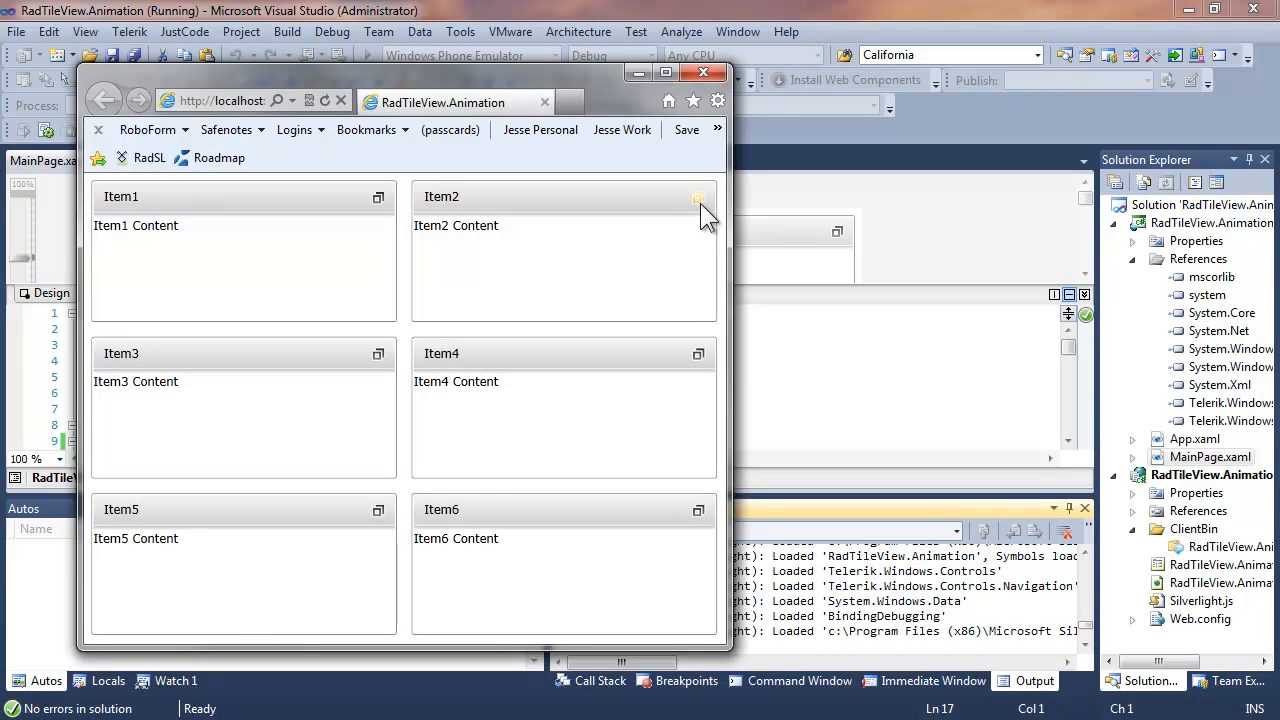
Step: Maximize two tiles, including Item3, to see slower animations, then close the browser
{"action": "left_click", "coordinate": [698, 197]}
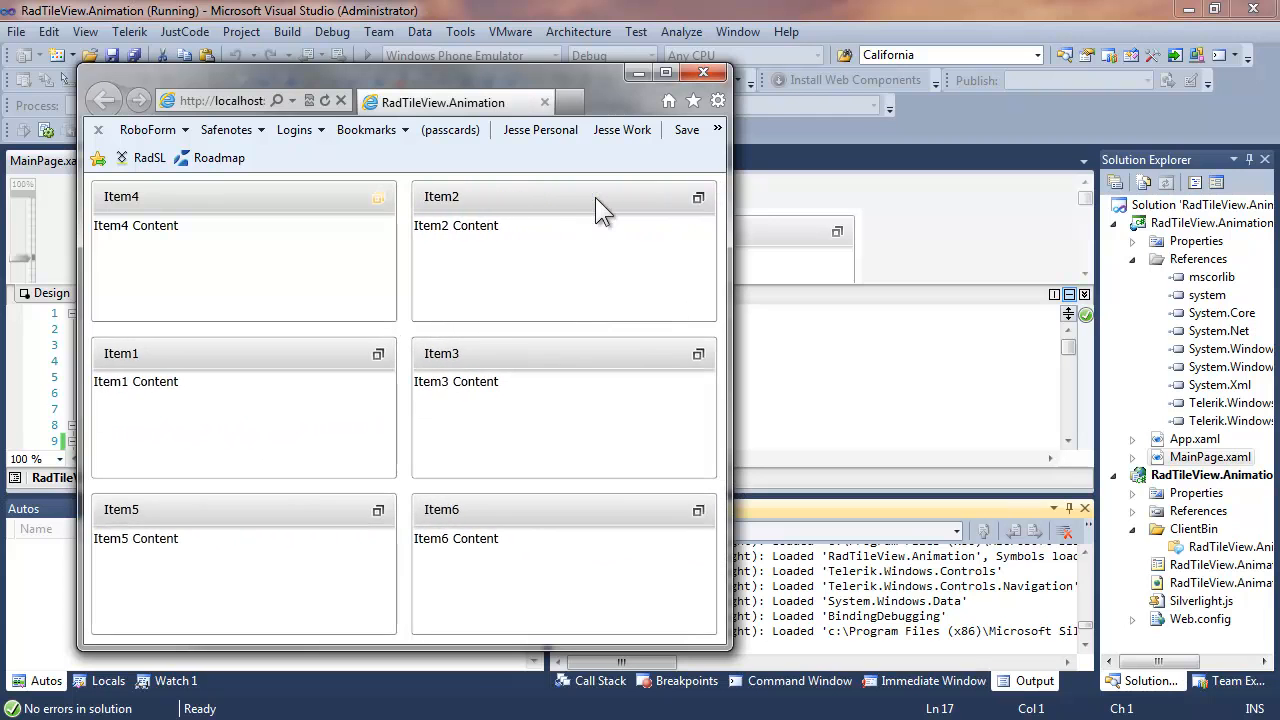
{"action": "left_click", "coordinate": [698, 353]}
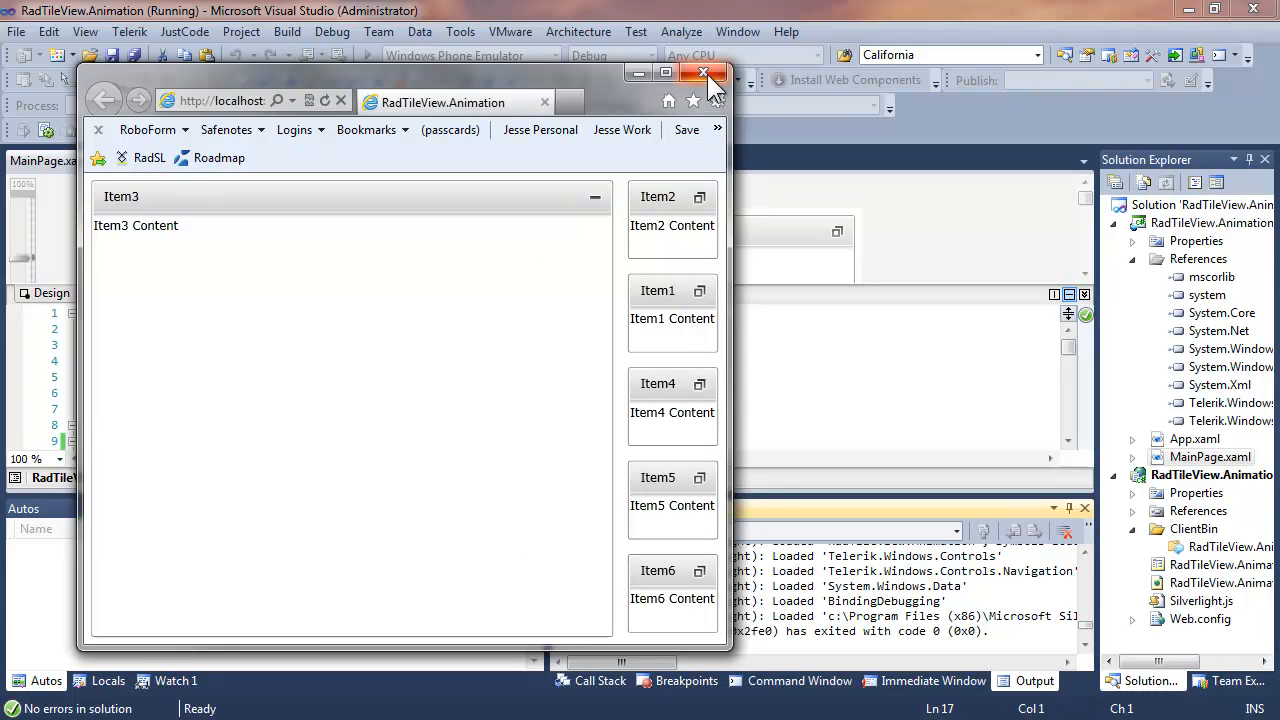
{"action": "left_click", "coordinate": [703, 74]}
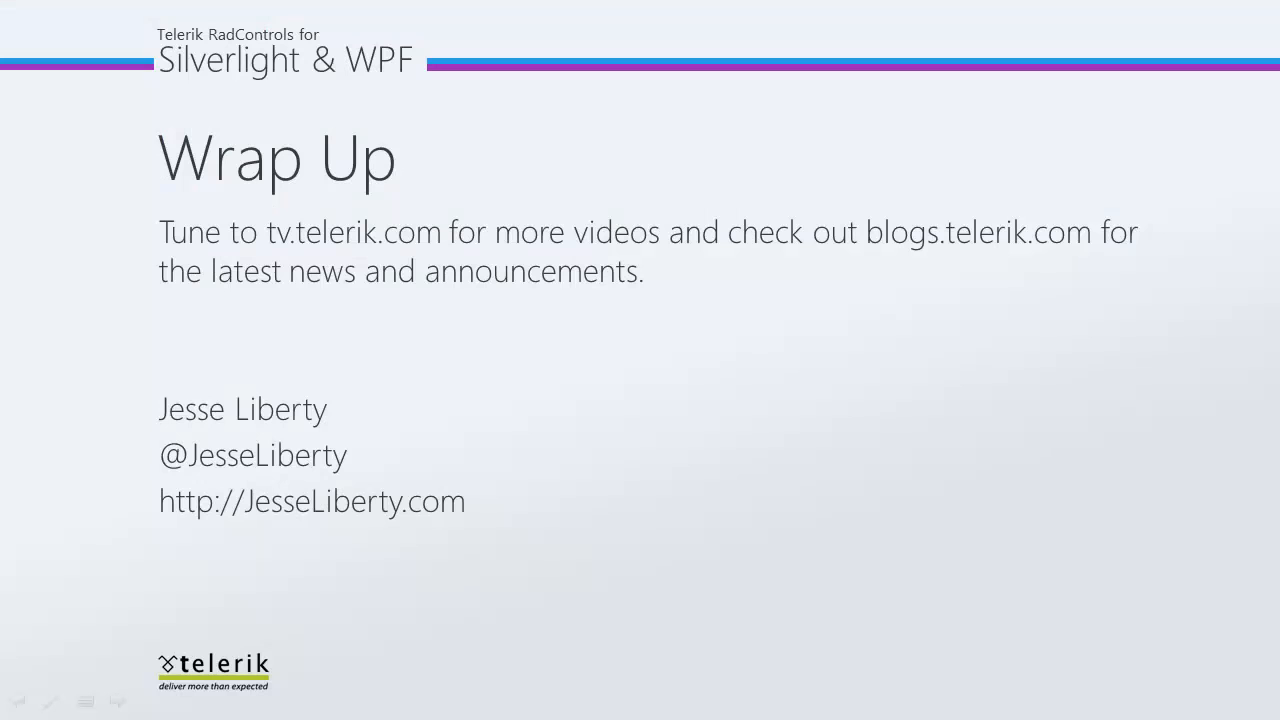